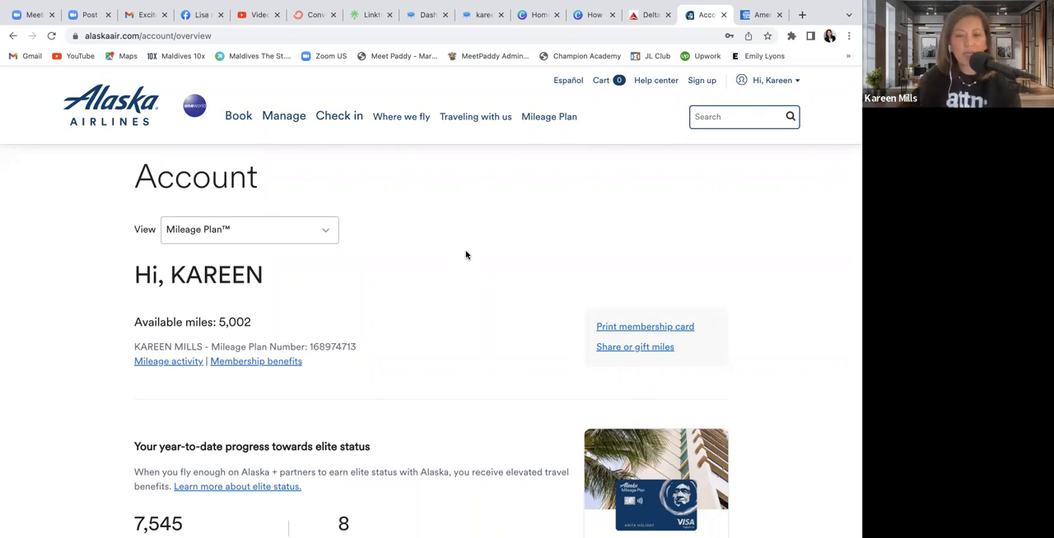
mouse_move(432, 253)
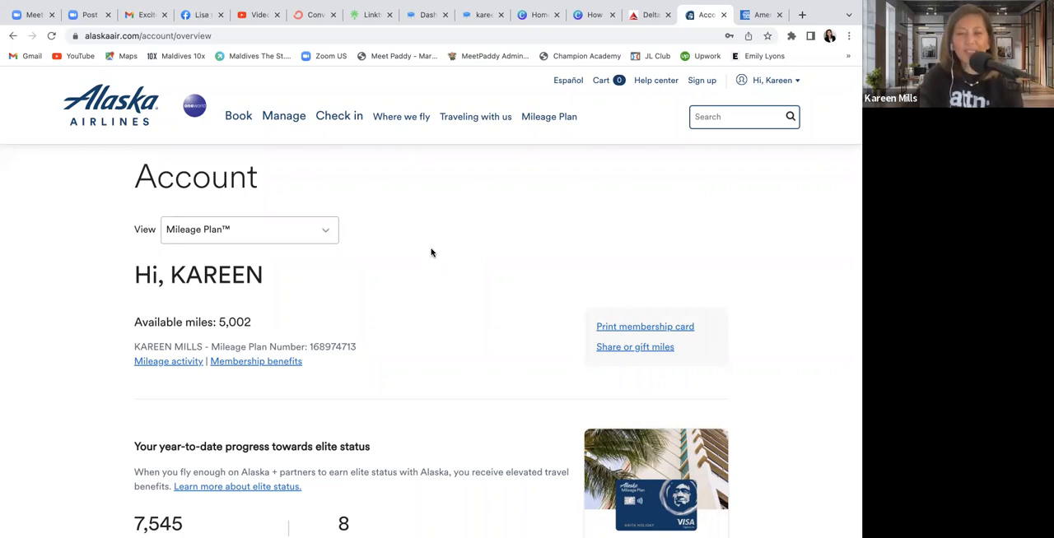
mouse_move(238, 116)
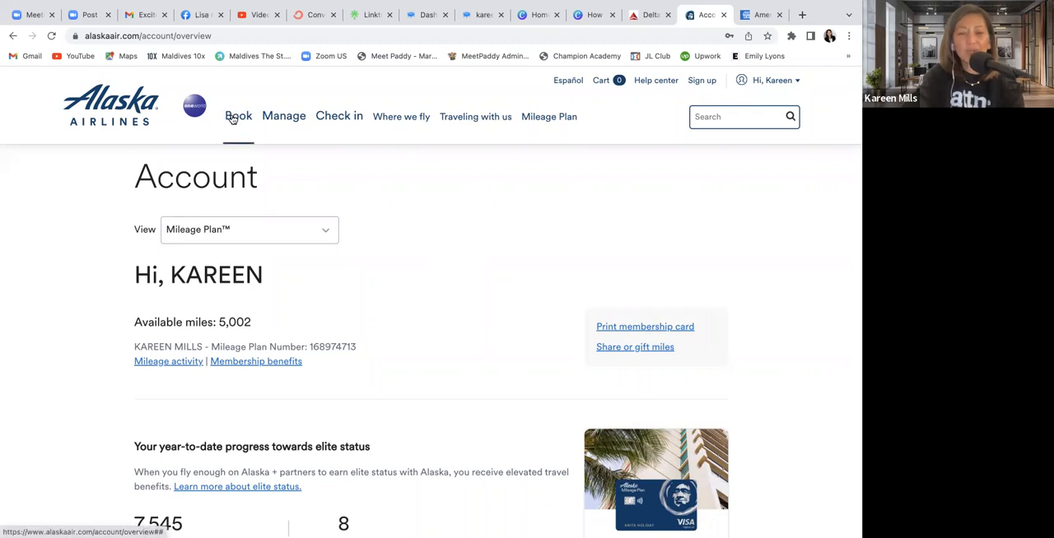
Start a flight booking from Portland (PDX) to Las Vegas (LAS)
click(238, 116)
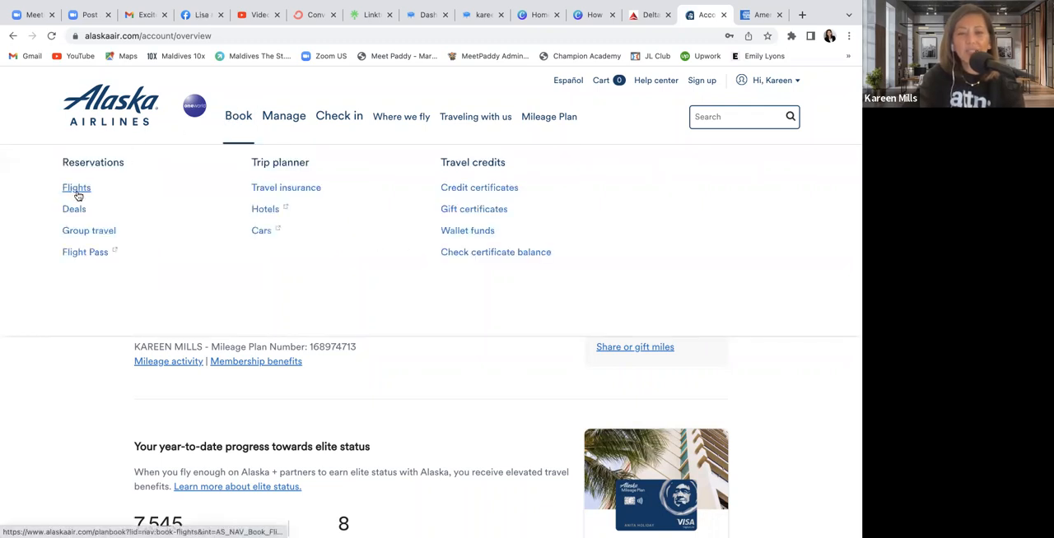
click(76, 187)
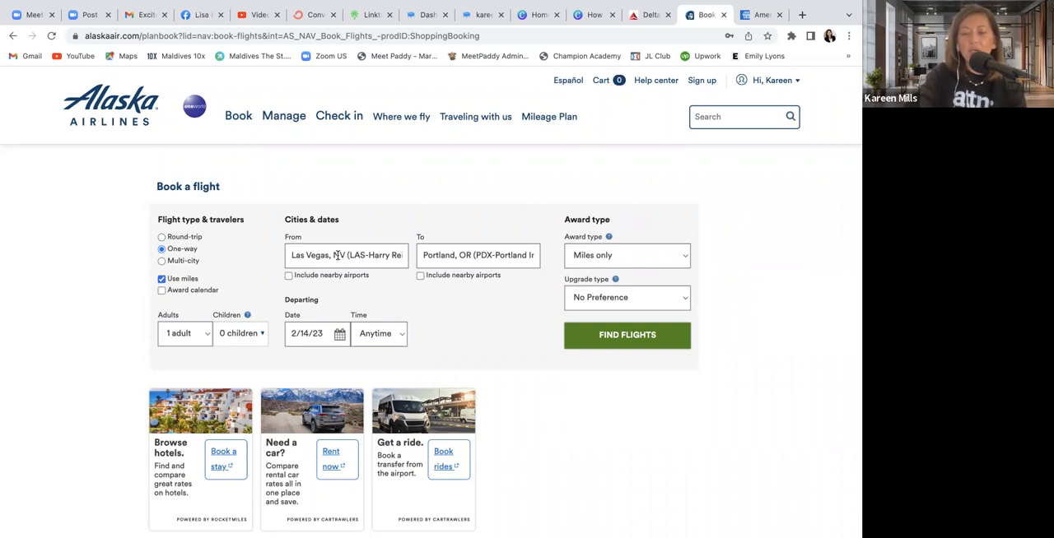
text(pd)
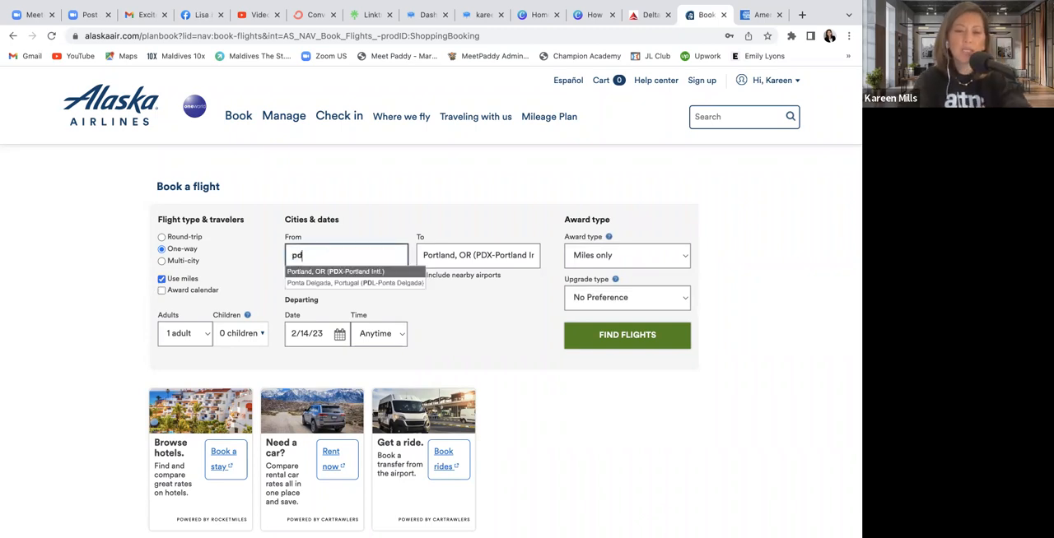
click(346, 271)
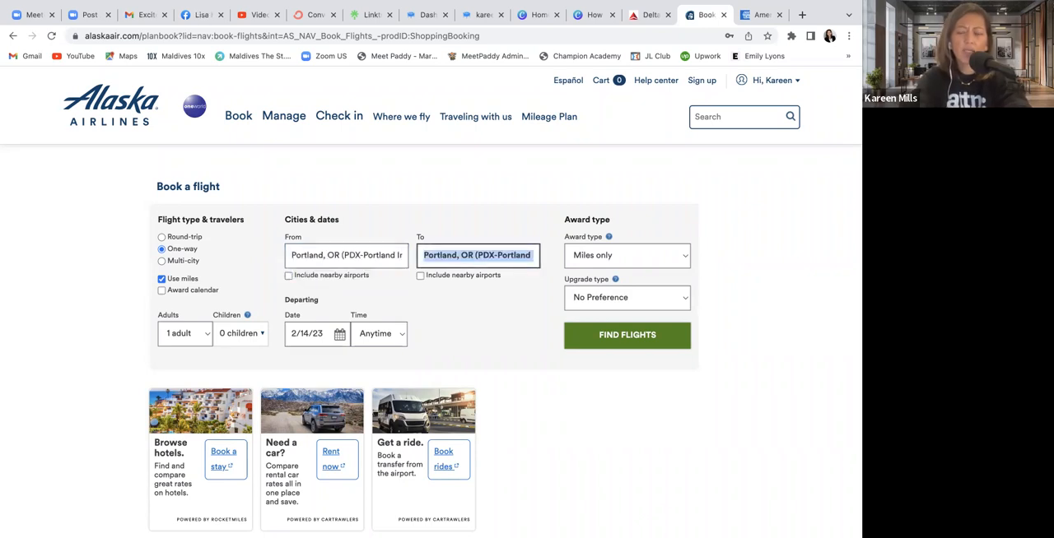
text(las)
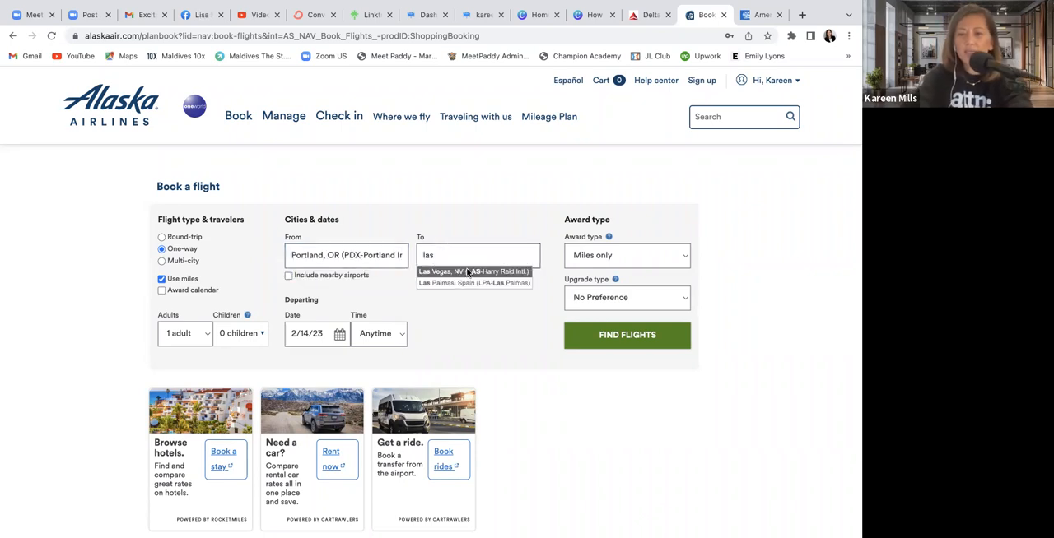
click(467, 271)
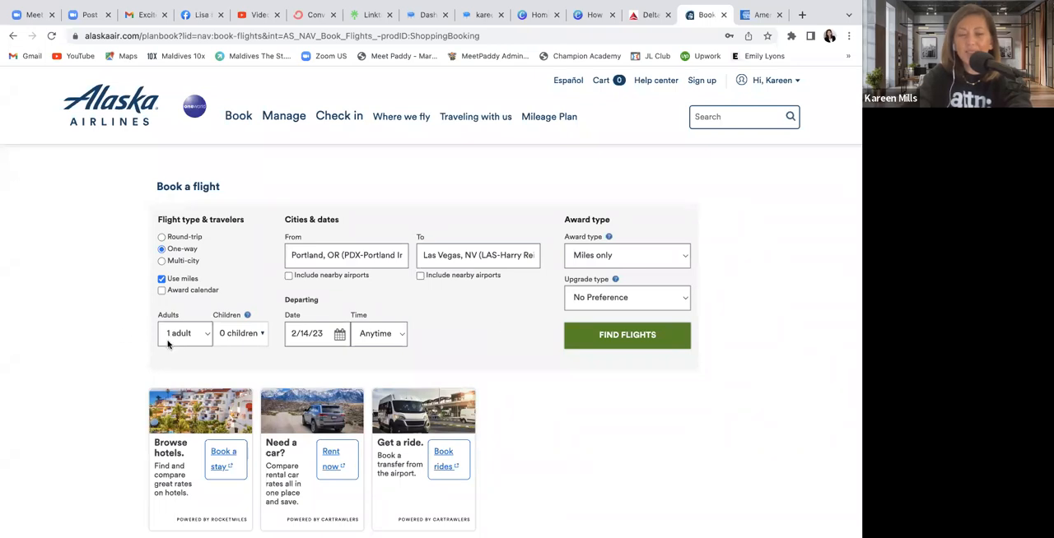
mouse_move(314, 346)
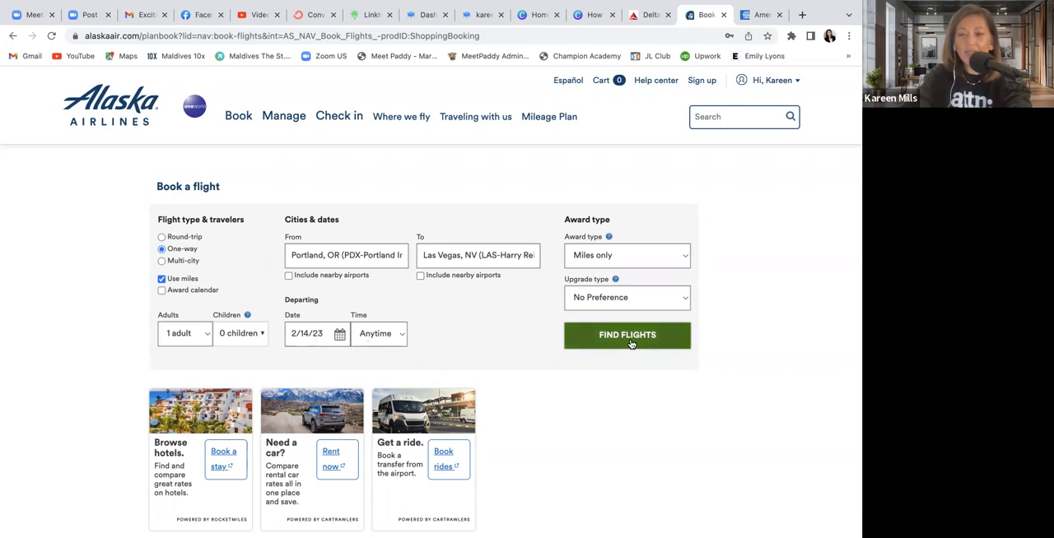
Search award flights PDX to LAS for Feb 14 and scroll through the results
click(627, 336)
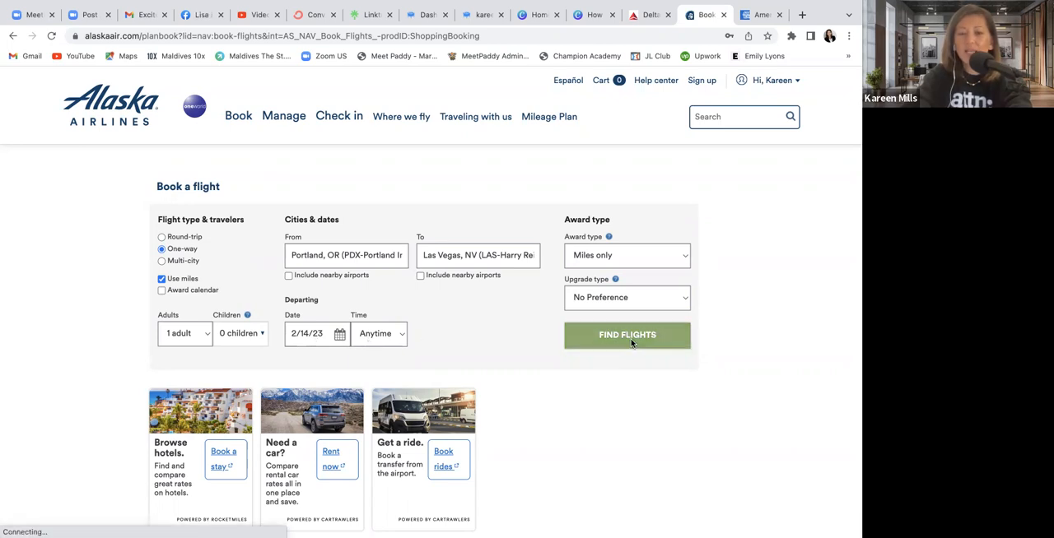
click(628, 335)
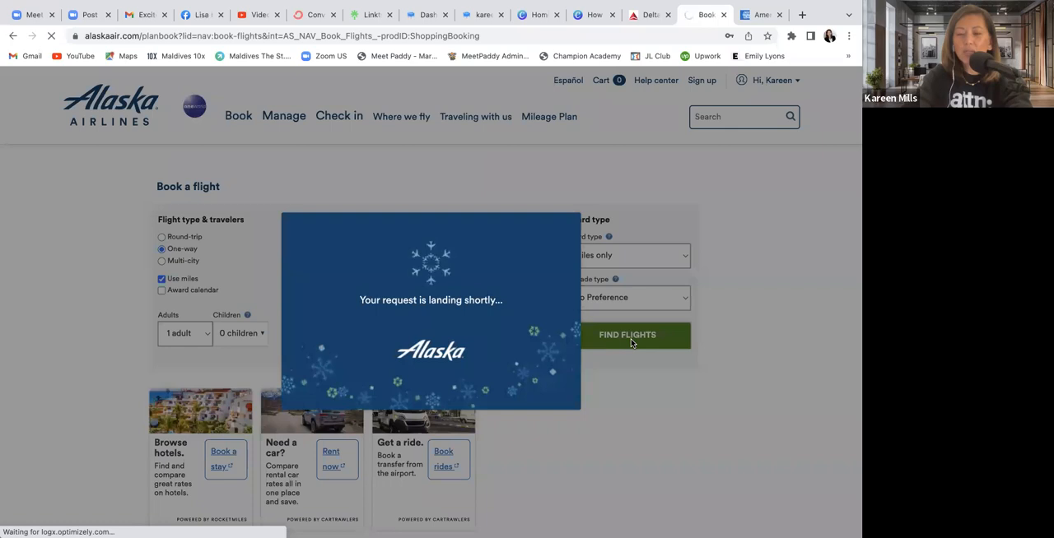
click(626, 335)
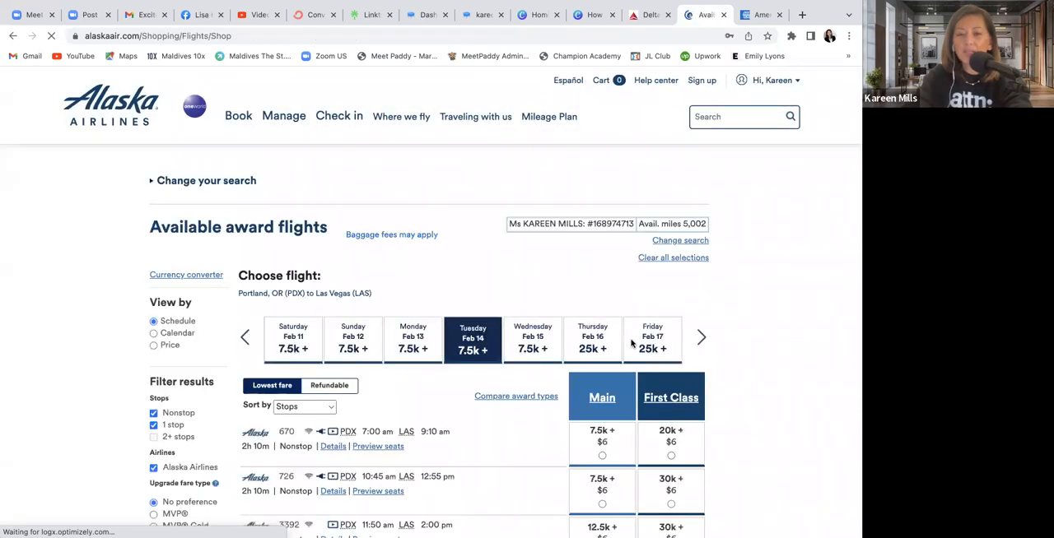
scroll(down, 3)
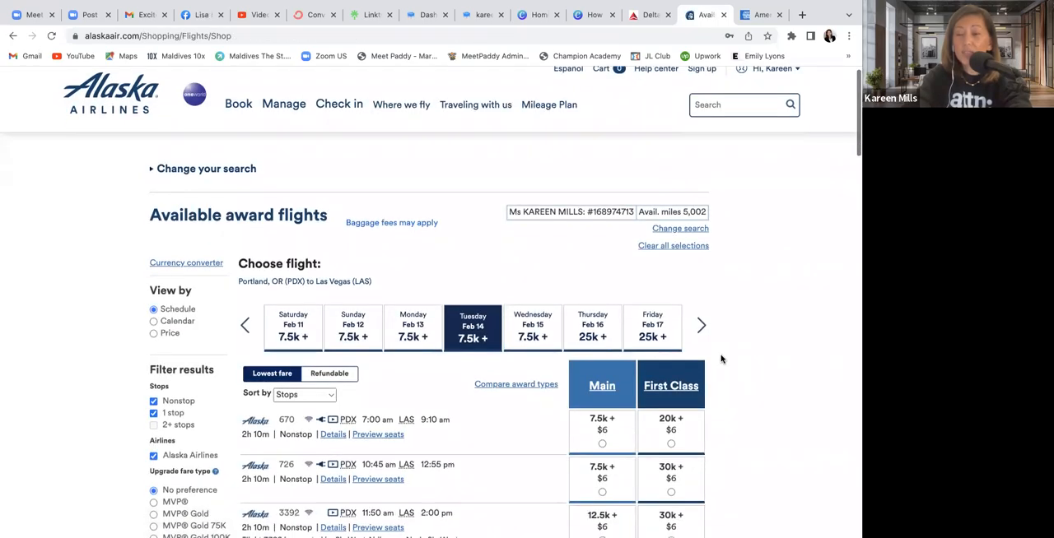
scroll(down, 3)
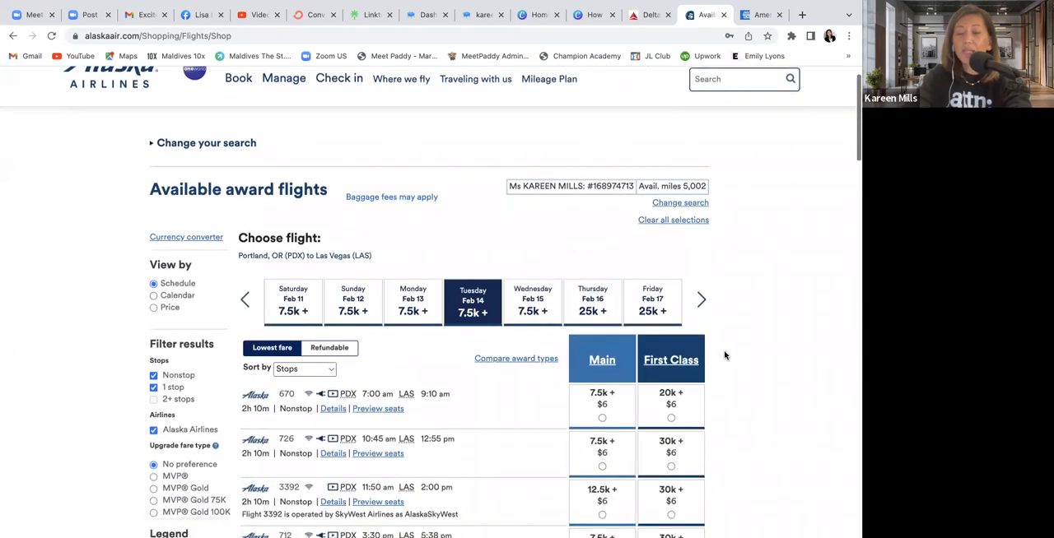
scroll(down, 3)
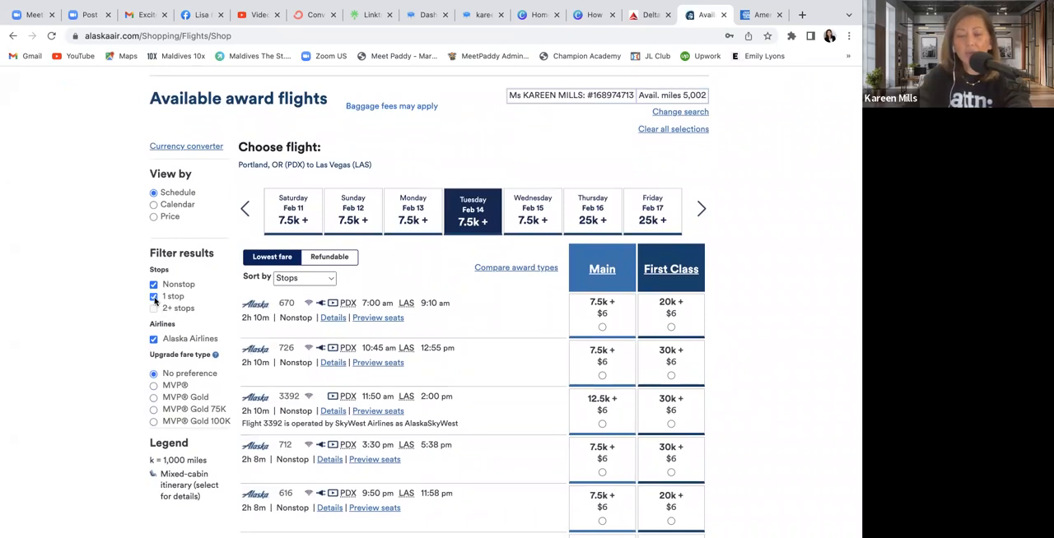
Uncheck the '1 stop' filter under Stops to keep nonstop flights
click(153, 296)
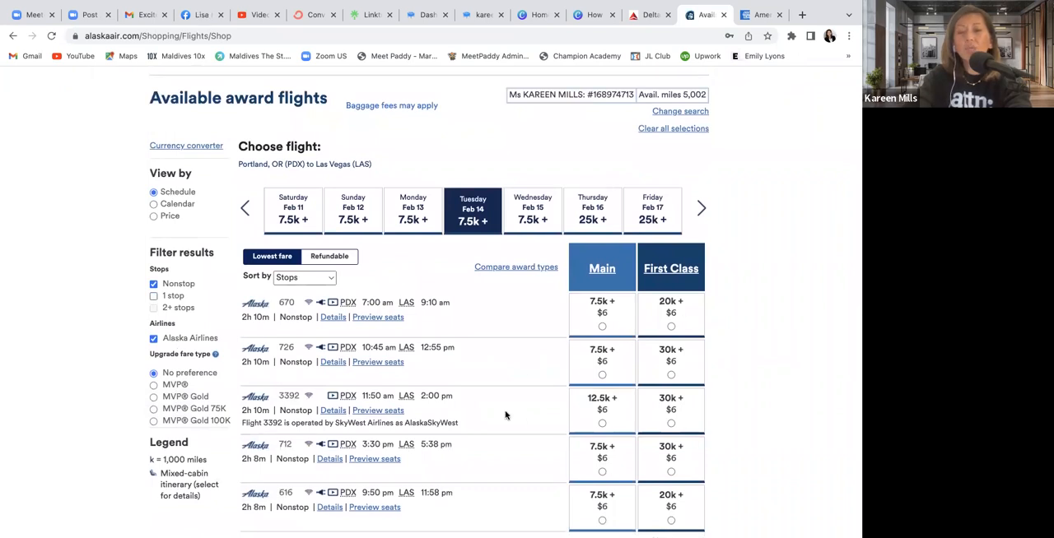
mouse_move(378, 362)
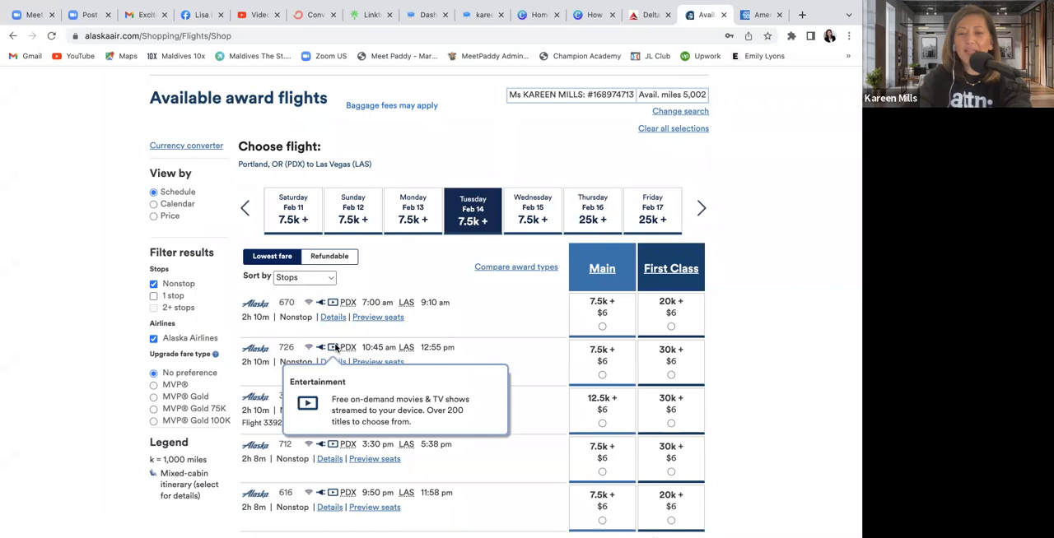
mouse_move(556, 316)
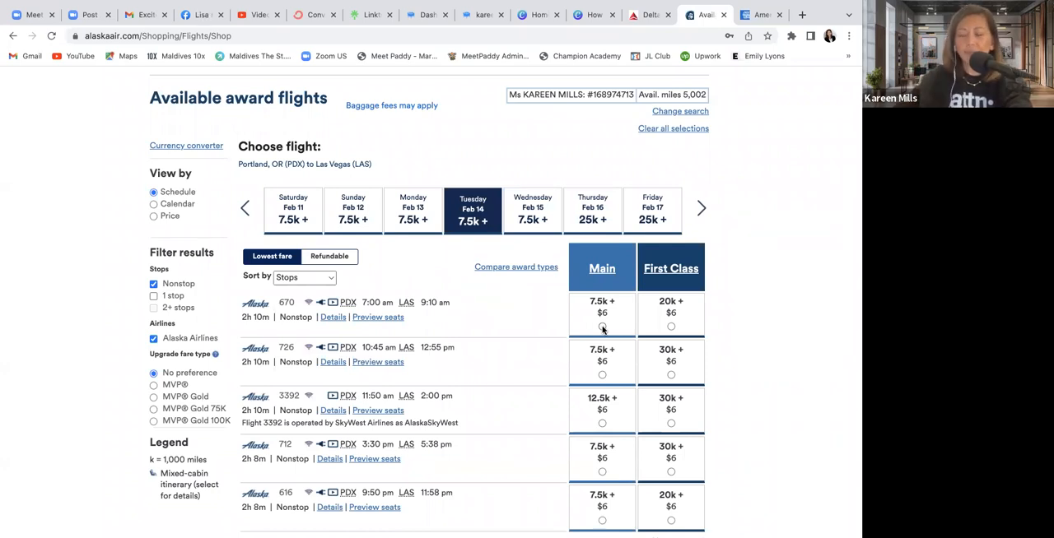
mouse_move(537, 316)
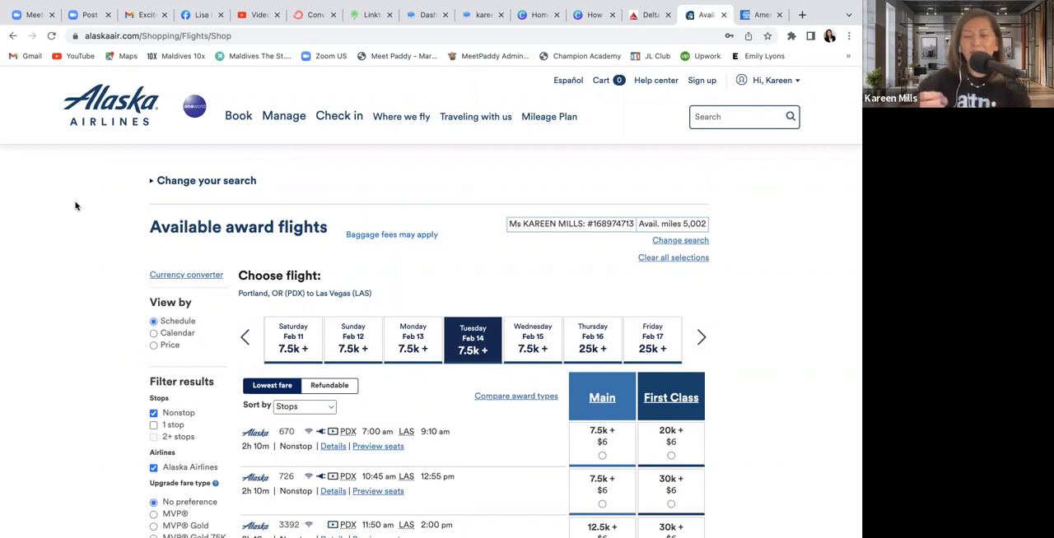
mouse_move(40, 165)
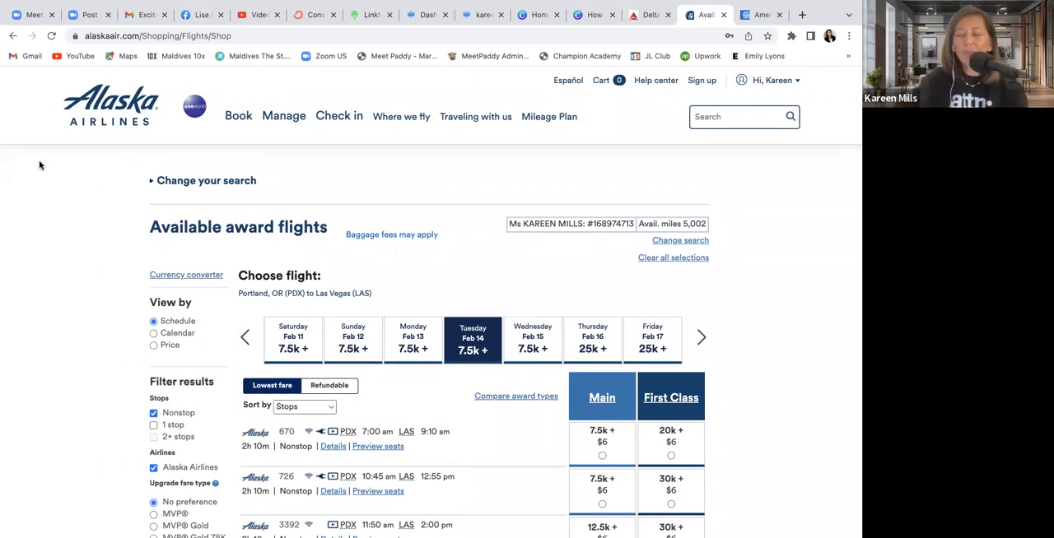
mouse_move(43, 173)
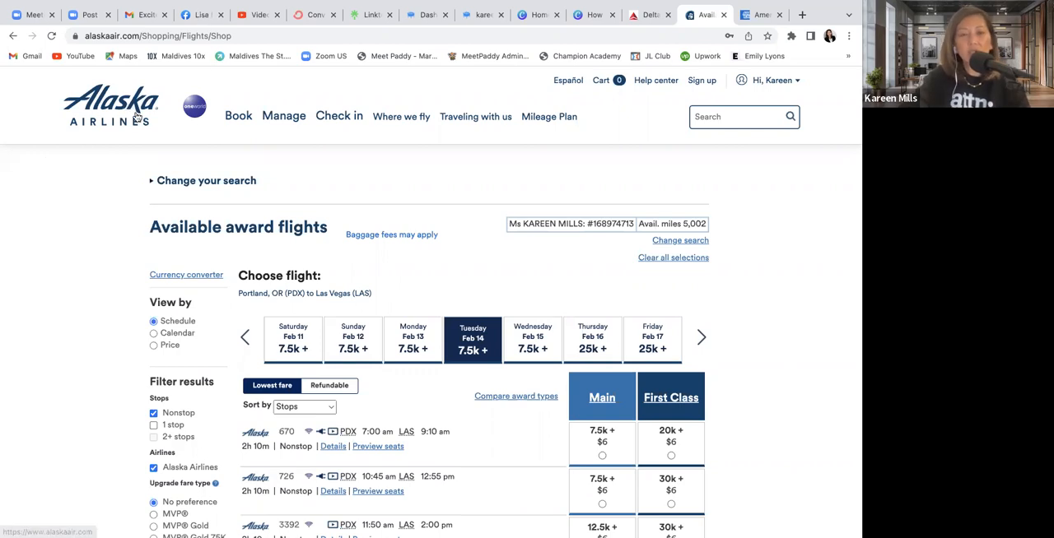
mouse_move(113, 212)
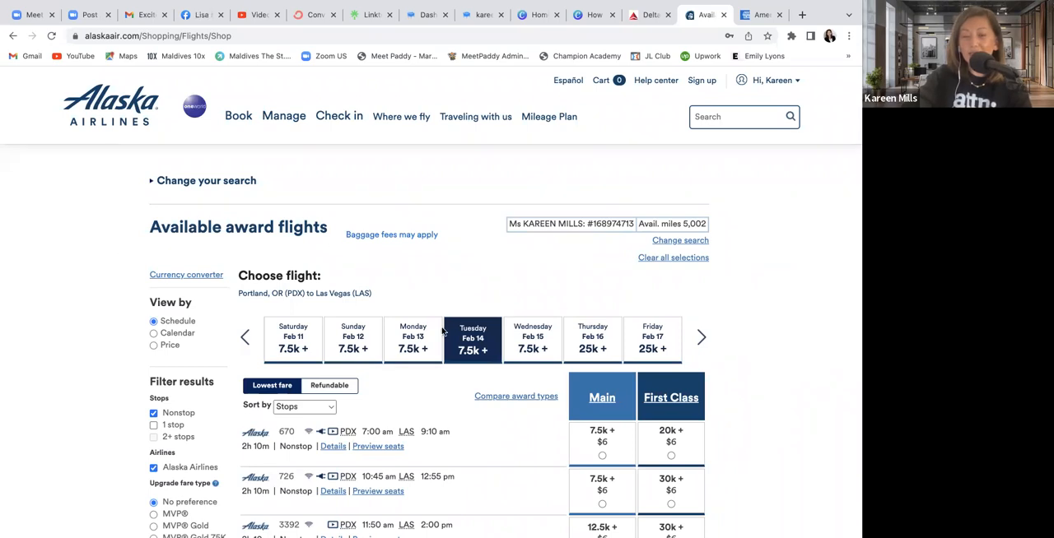
mouse_move(737, 390)
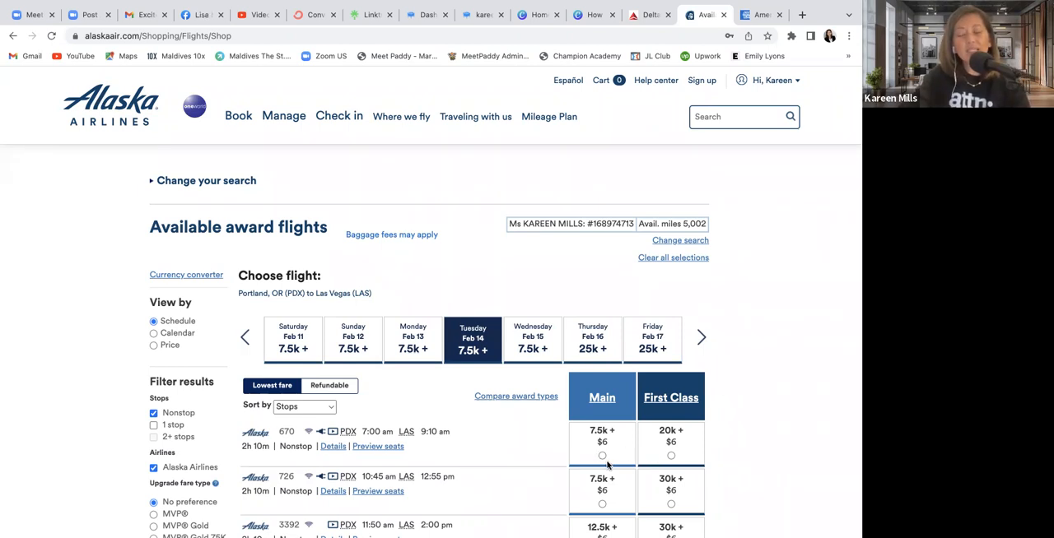
mouse_move(790, 438)
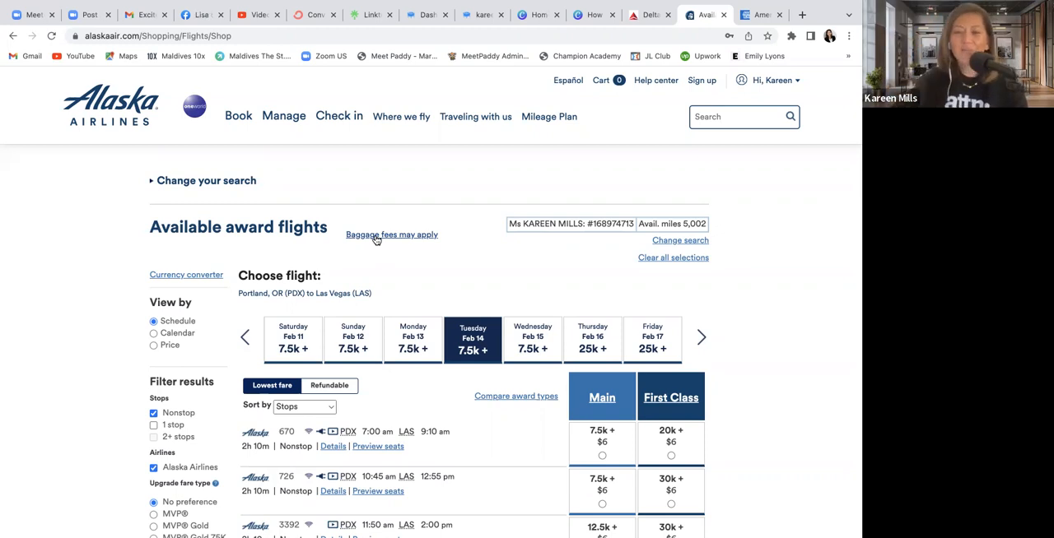
mouse_move(562, 190)
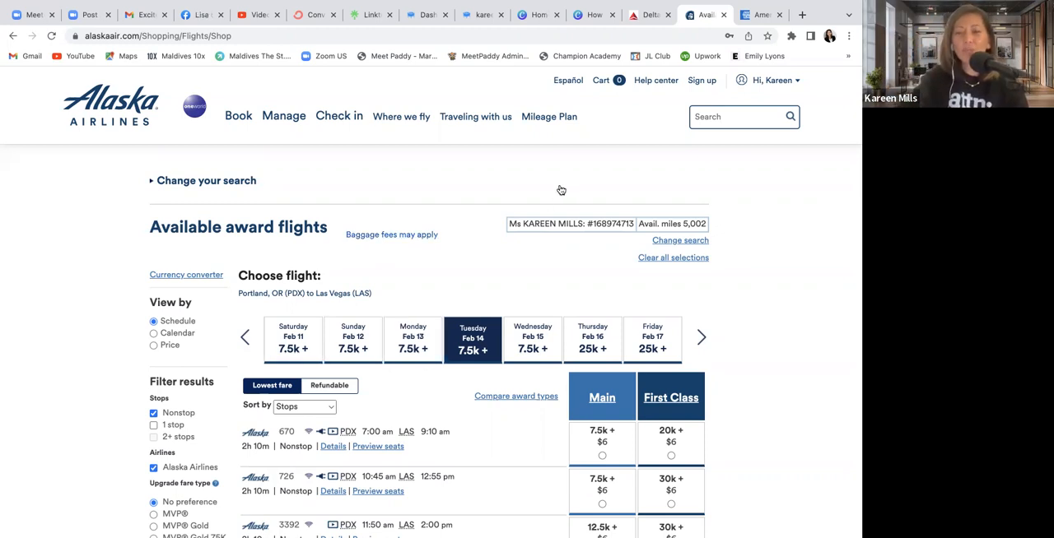
mouse_move(810, 390)
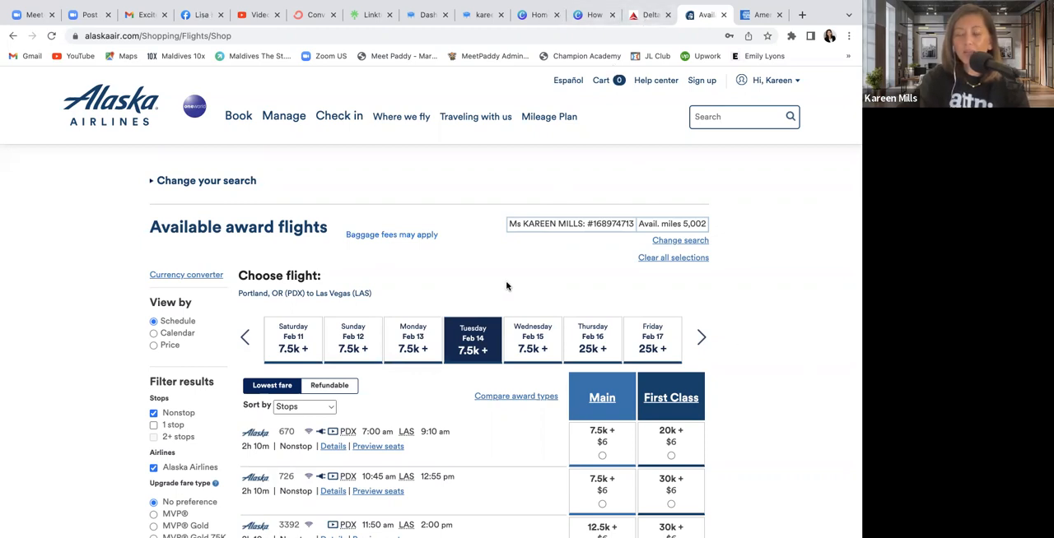
mouse_move(367, 329)
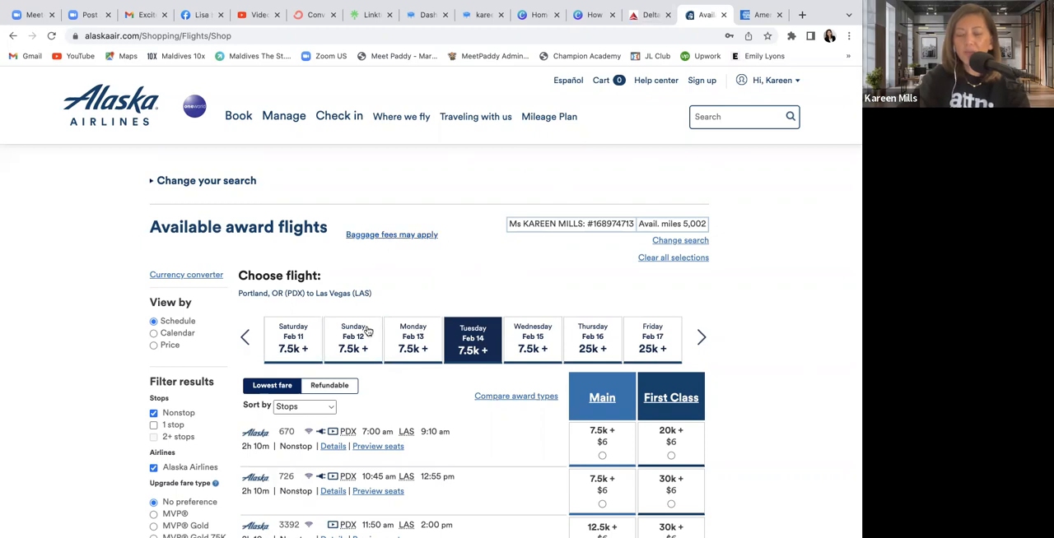
mouse_move(537, 283)
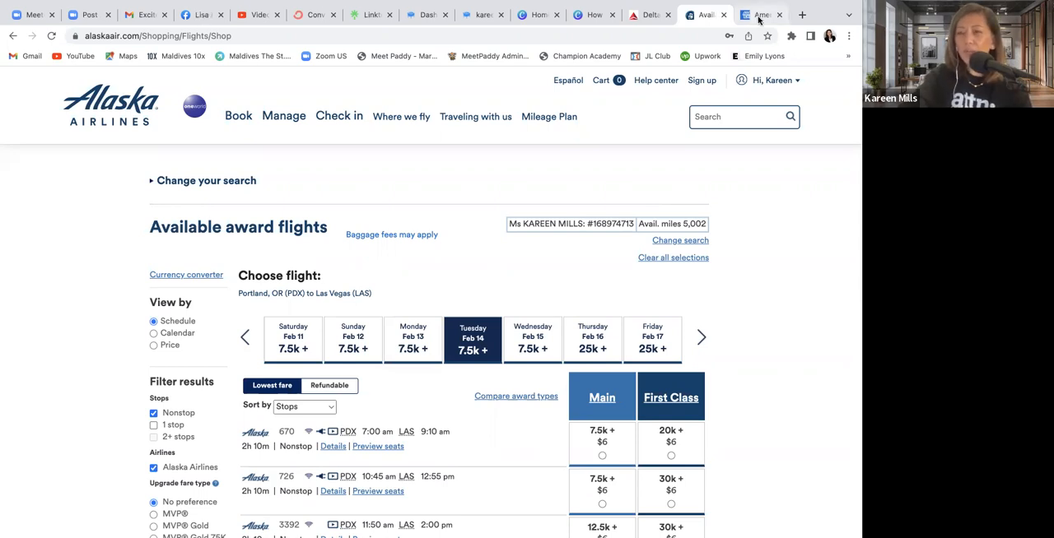
Glance at the Amex login tab, then return to the Alaska nonstop results
click(756, 15)
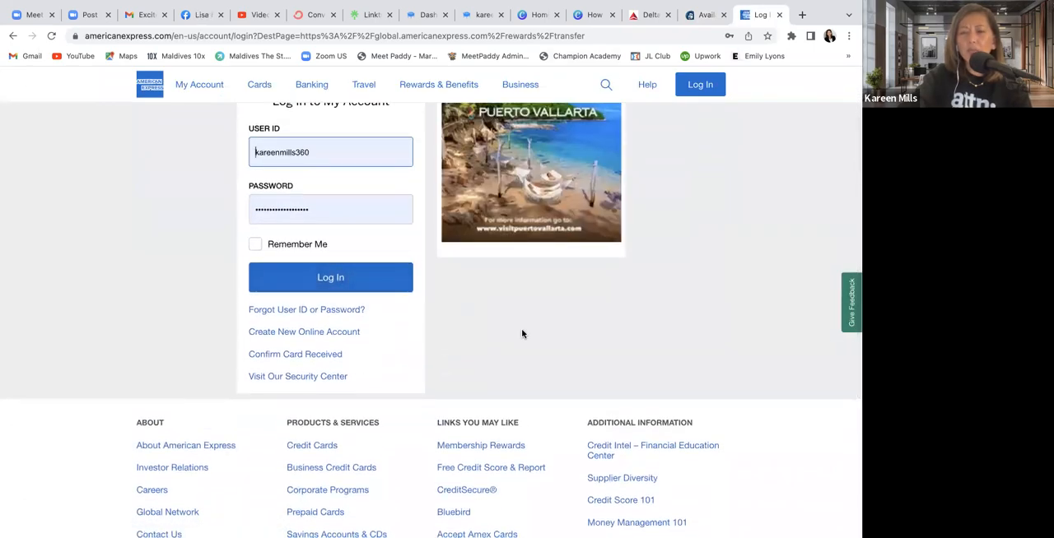
click(701, 15)
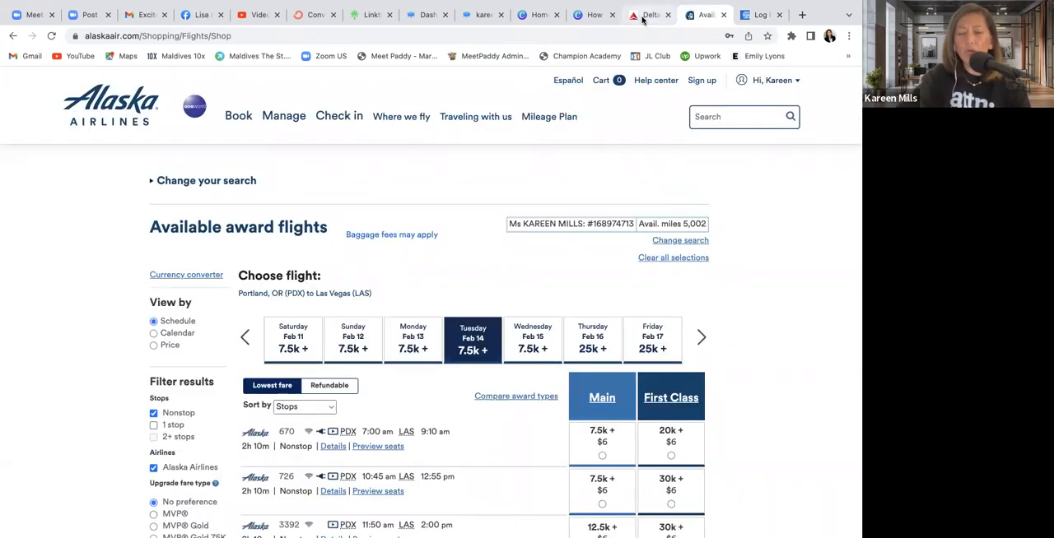
Switch to the Delta tab showing the one-way LAS to PDX miles search for Feb 15
click(650, 15)
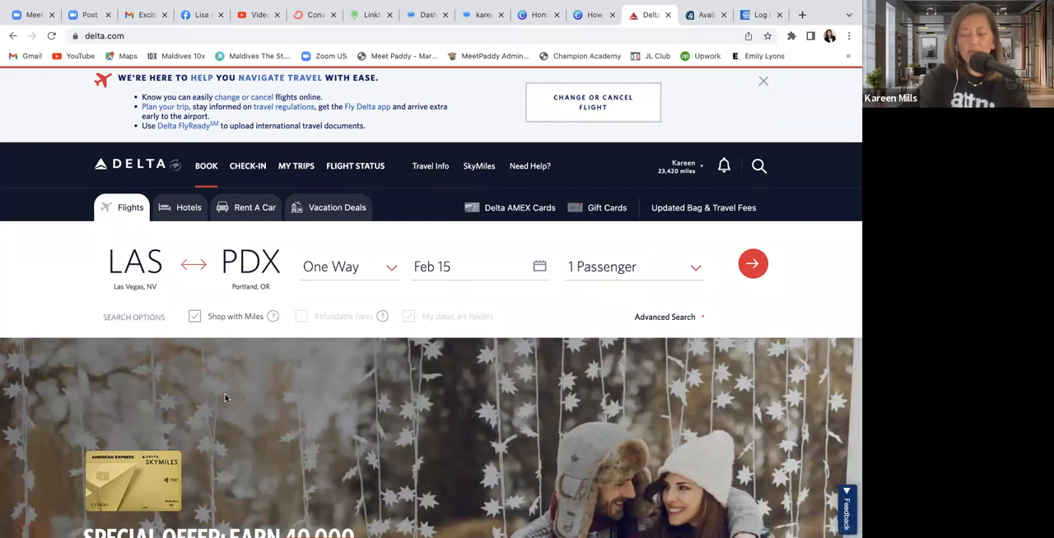
mouse_move(117, 398)
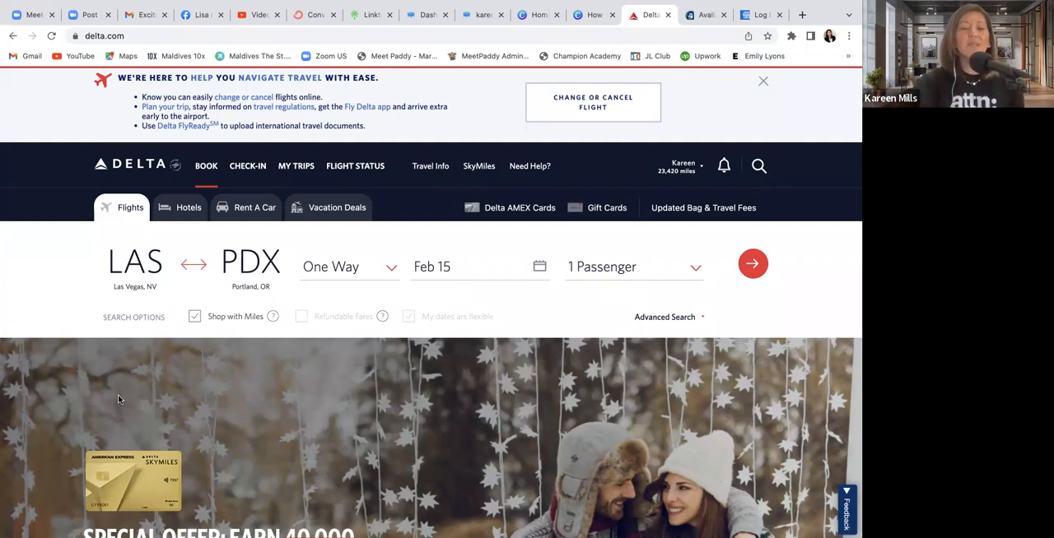
mouse_move(115, 485)
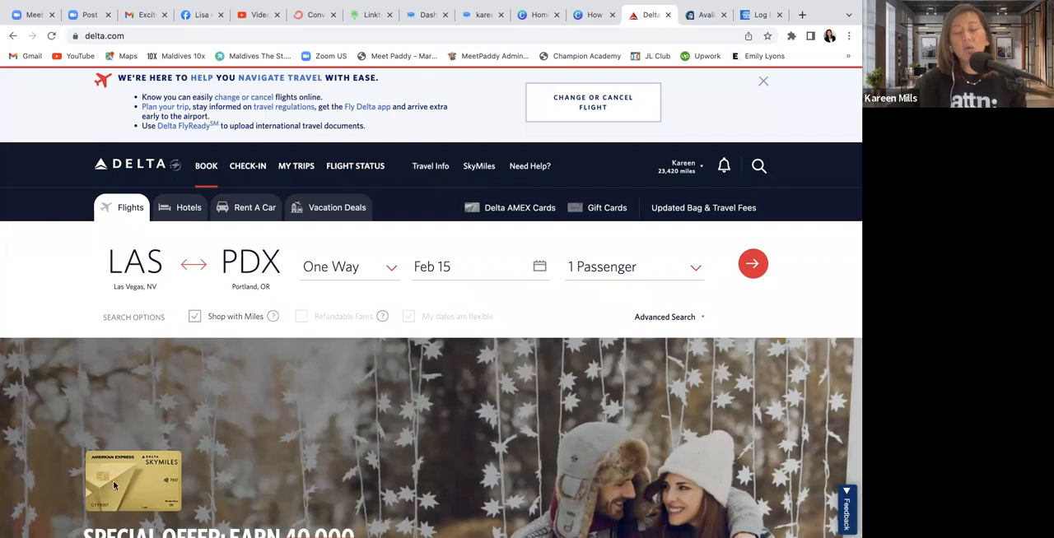
mouse_move(205, 401)
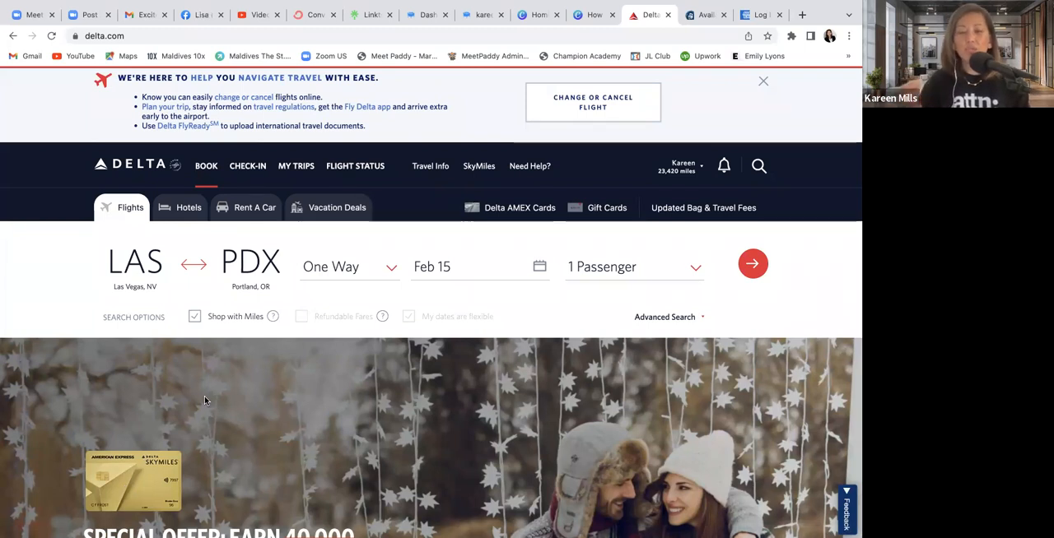
mouse_move(184, 350)
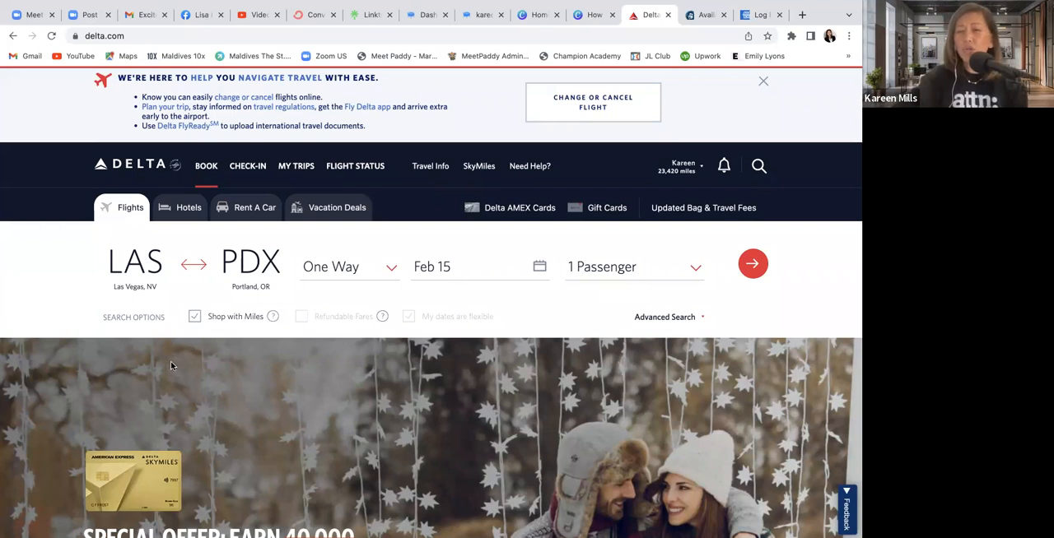
mouse_move(169, 369)
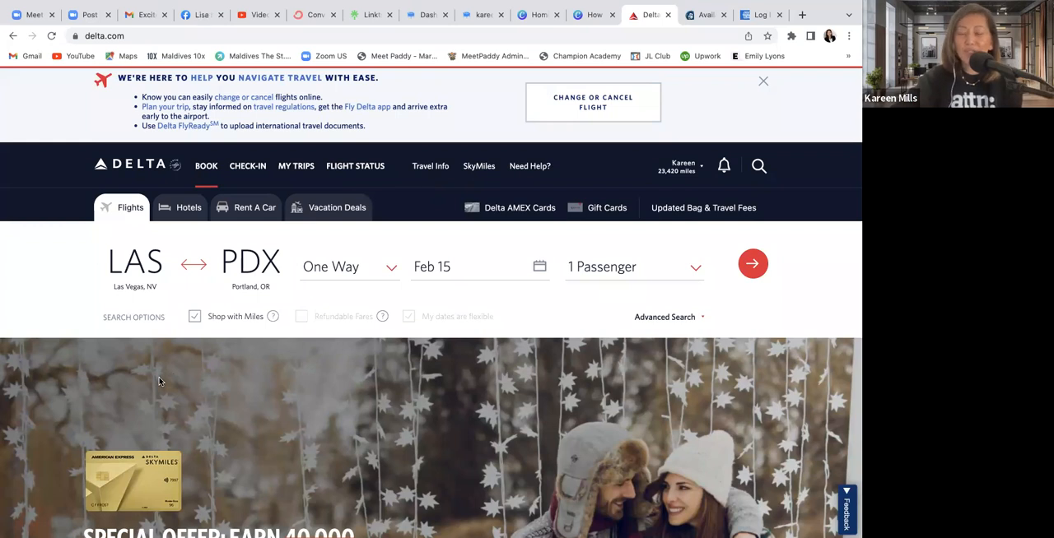
mouse_move(136, 441)
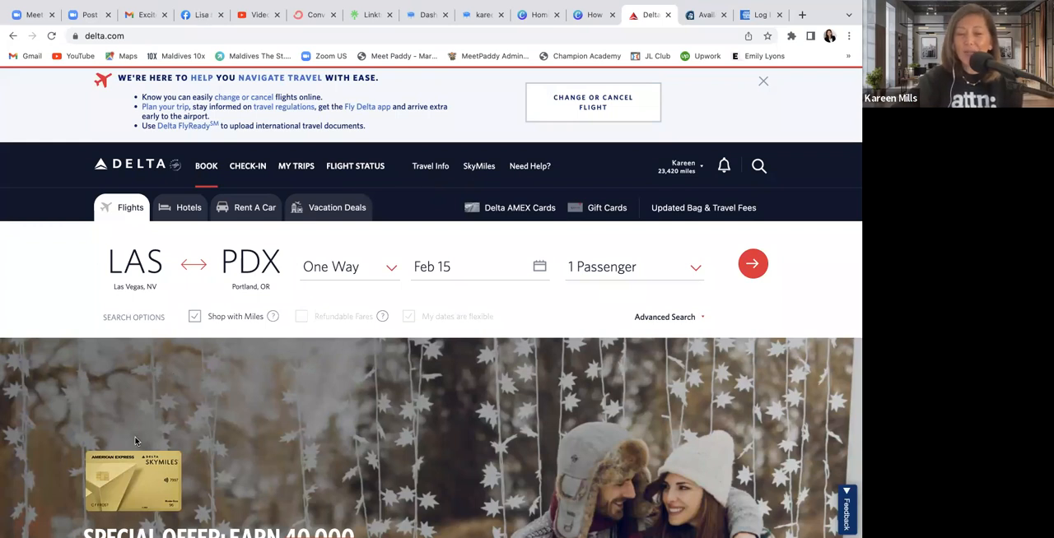
mouse_move(120, 398)
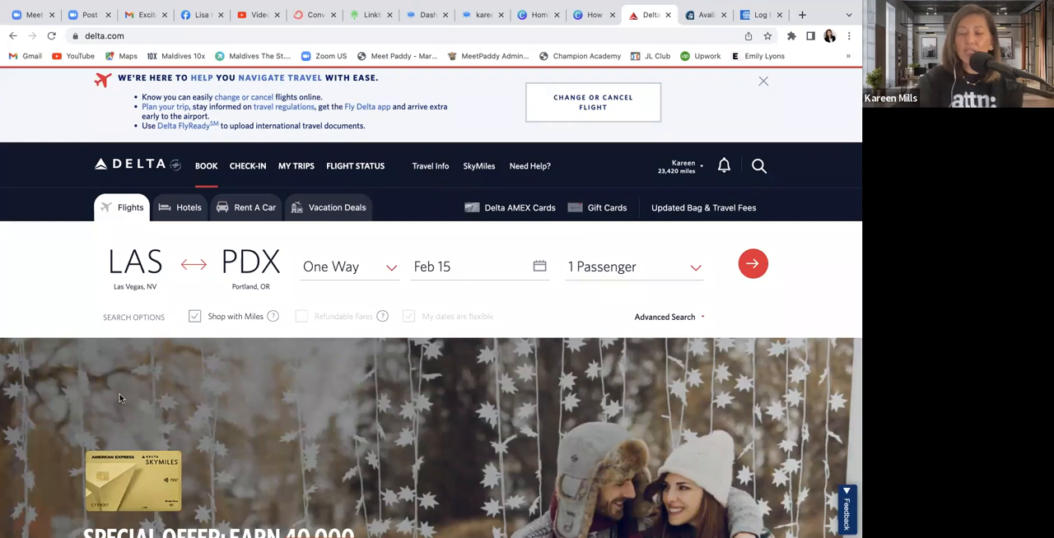
mouse_move(116, 398)
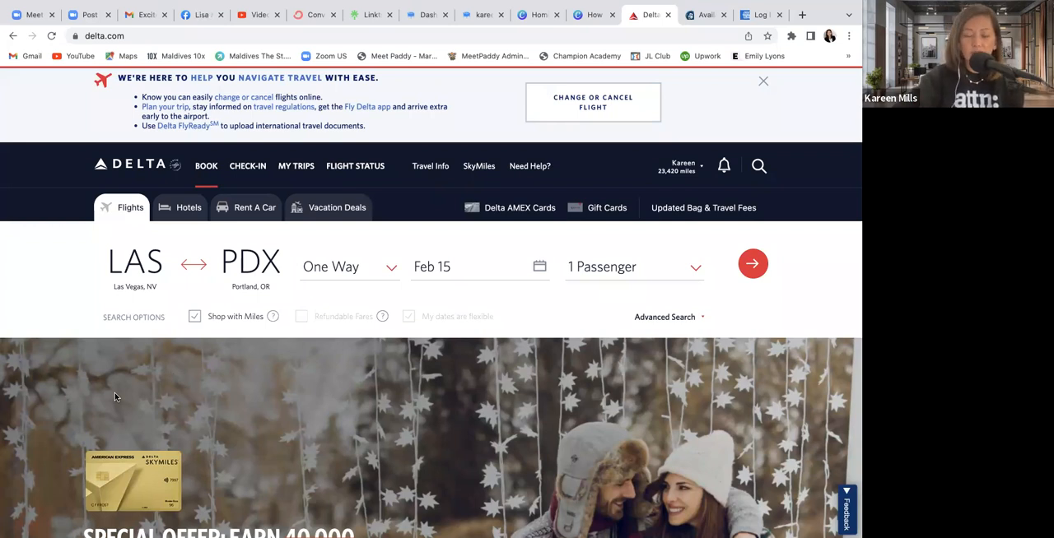
mouse_move(146, 494)
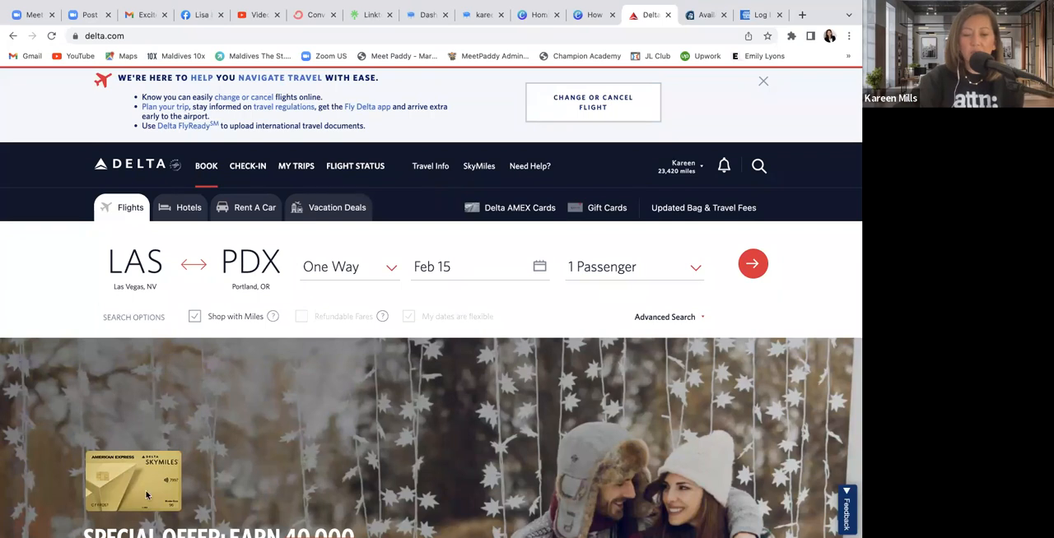
mouse_move(144, 474)
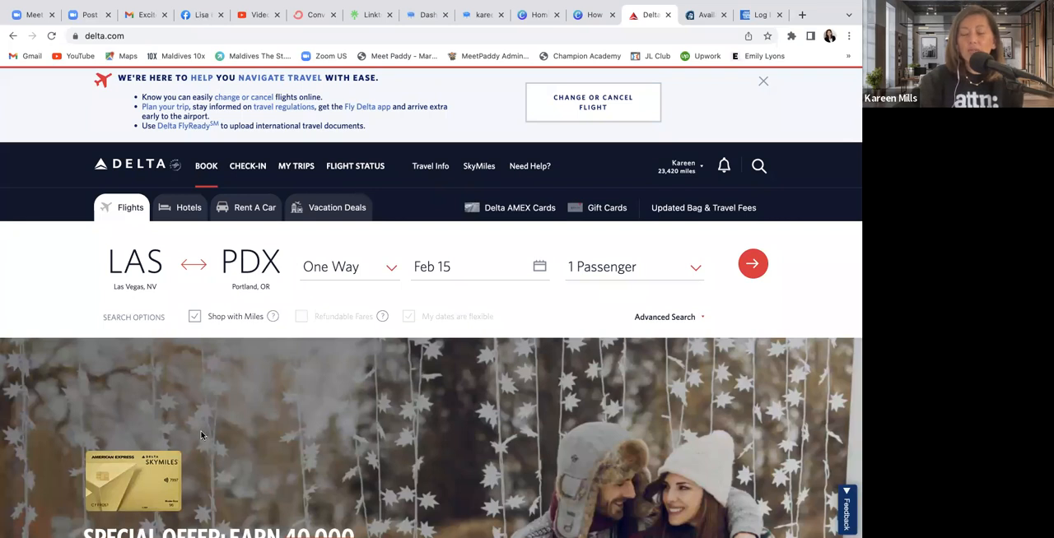
mouse_move(199, 429)
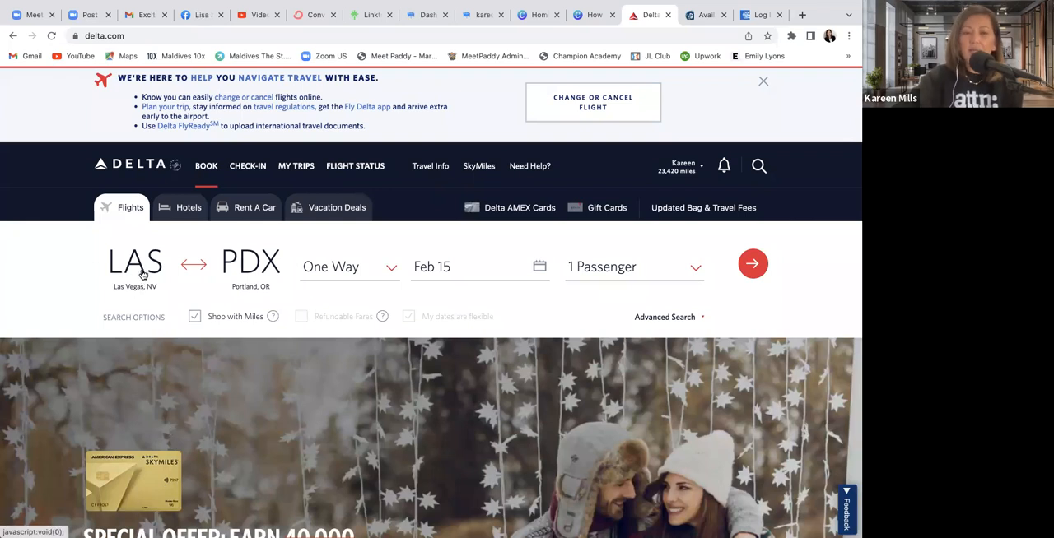
click(135, 262)
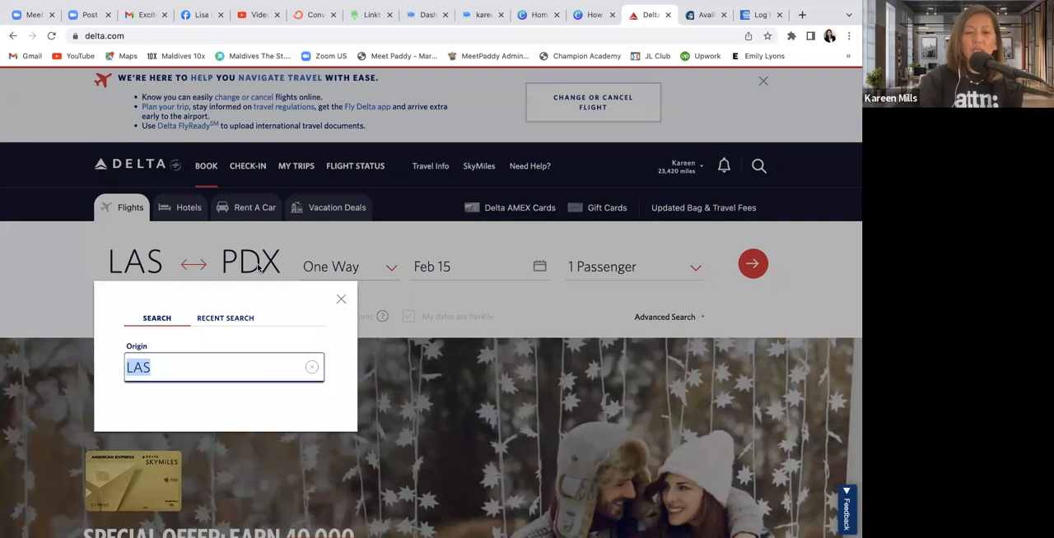
click(341, 299)
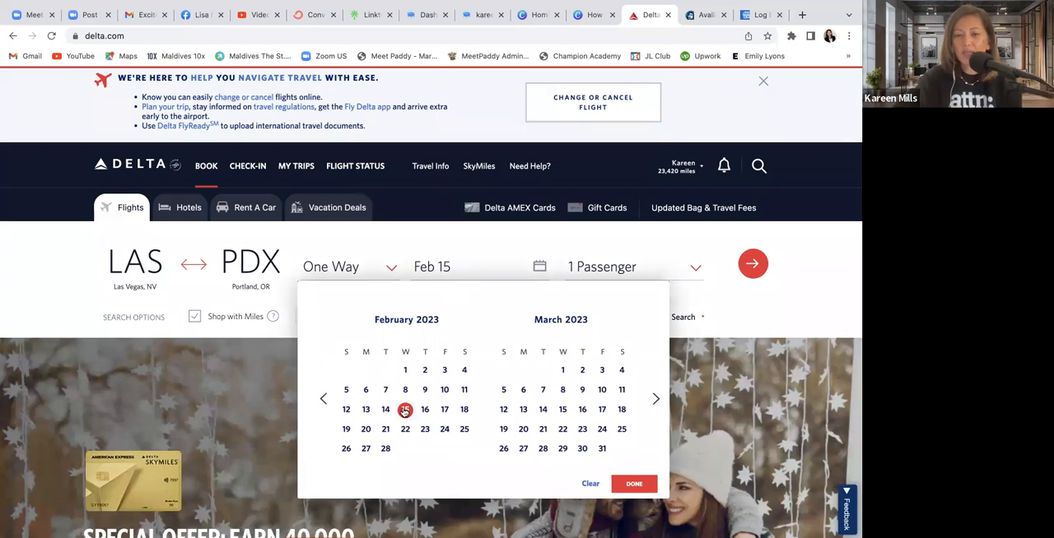
click(405, 410)
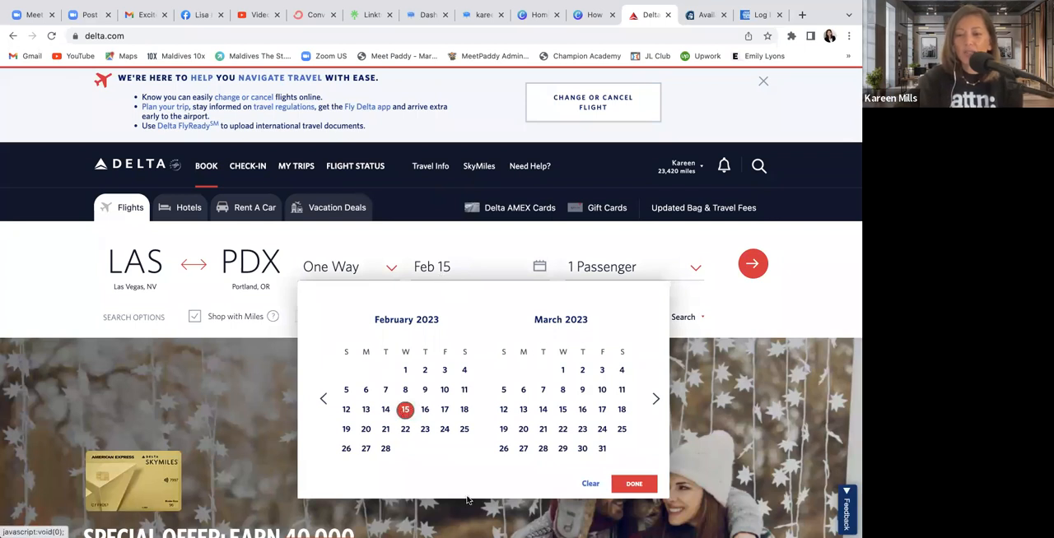
click(633, 483)
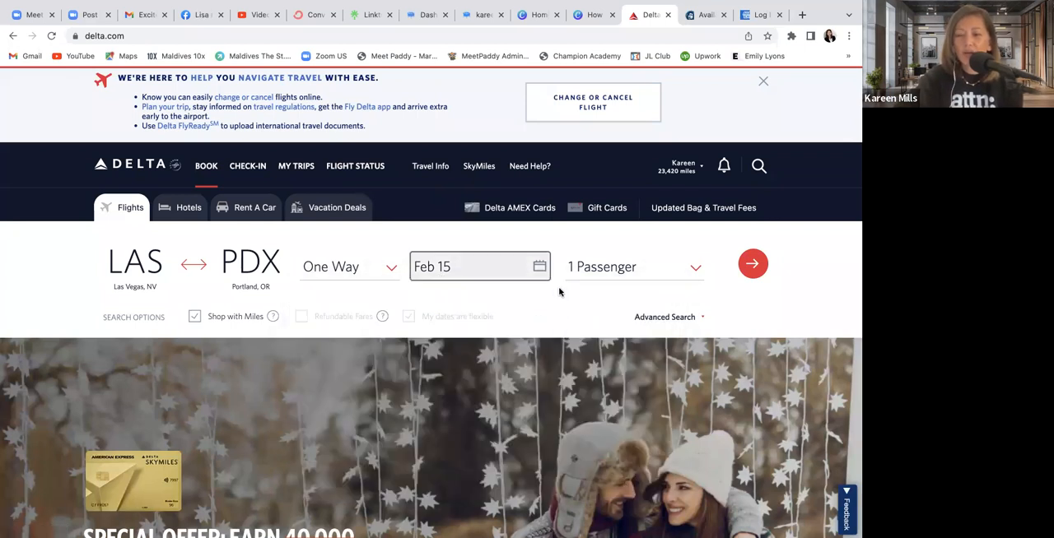
mouse_move(561, 298)
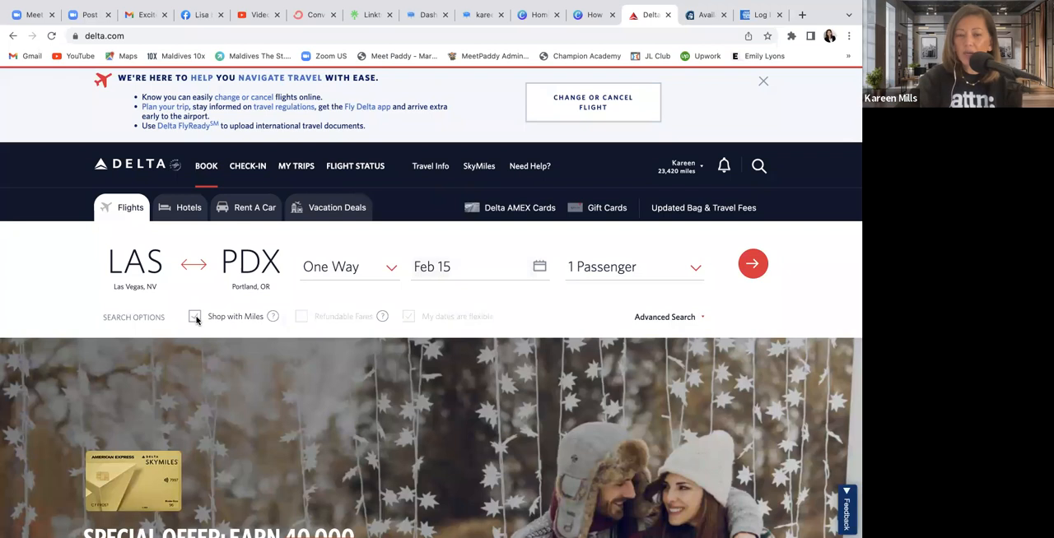
click(195, 317)
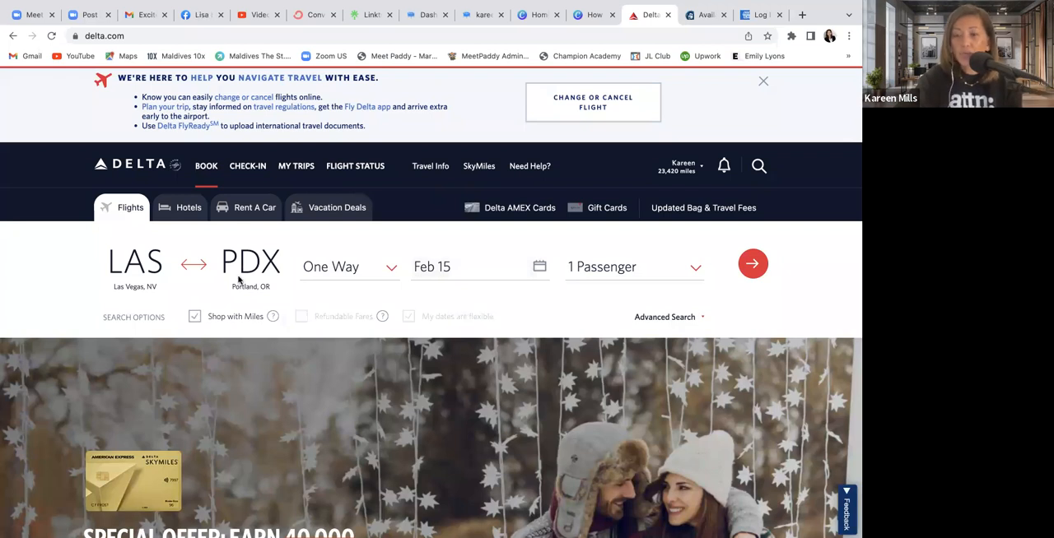
mouse_move(721, 342)
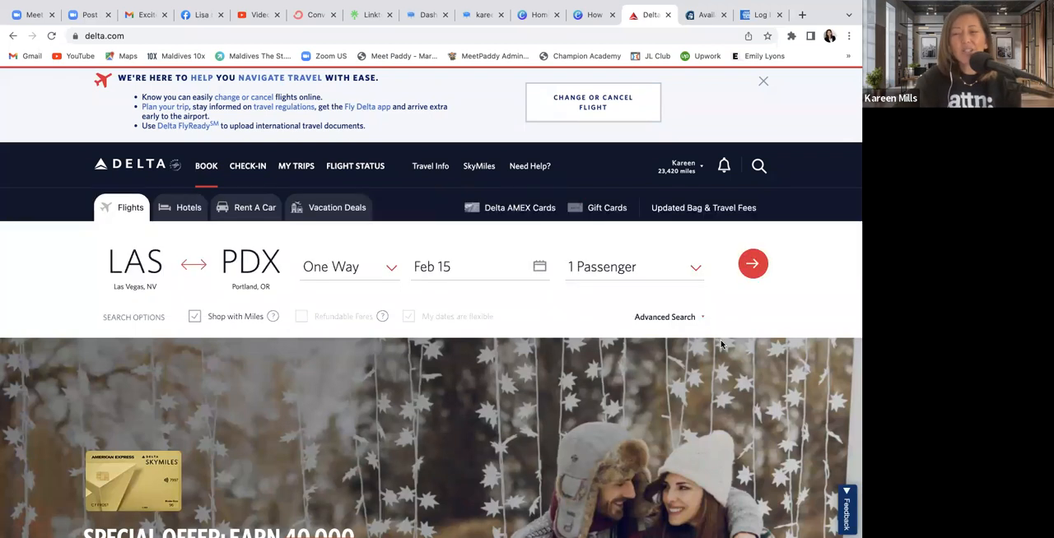
mouse_move(733, 333)
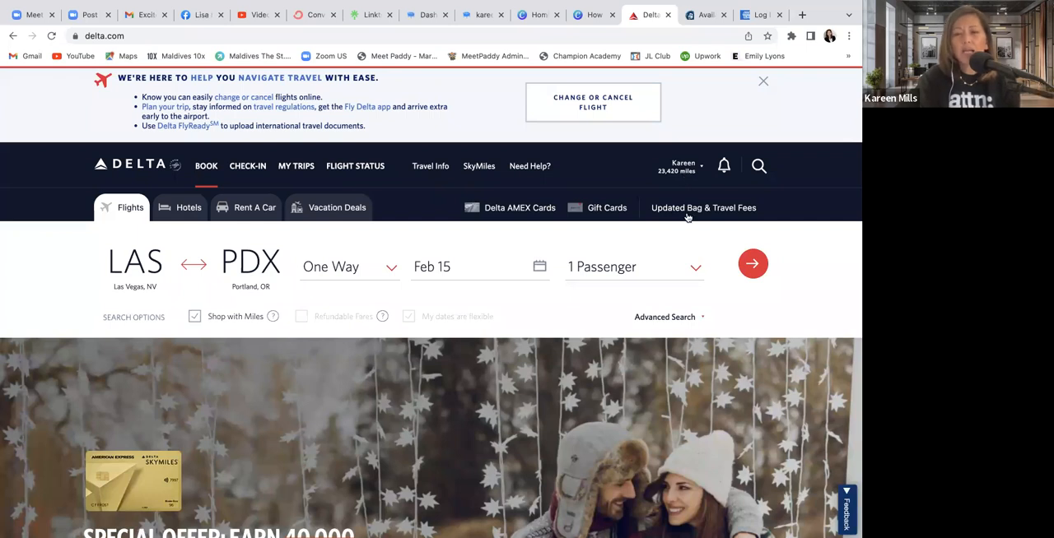
mouse_move(815, 301)
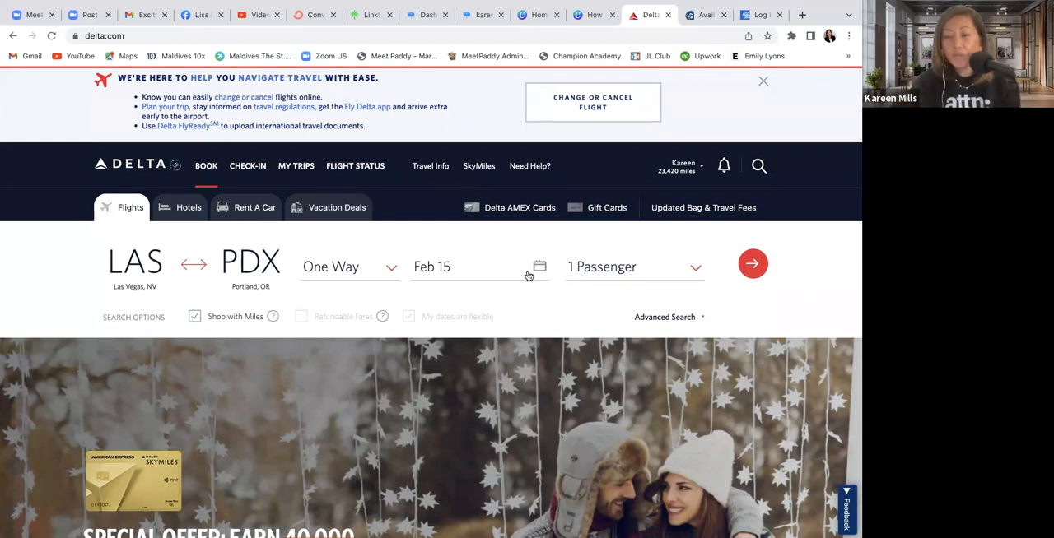
mouse_move(571, 298)
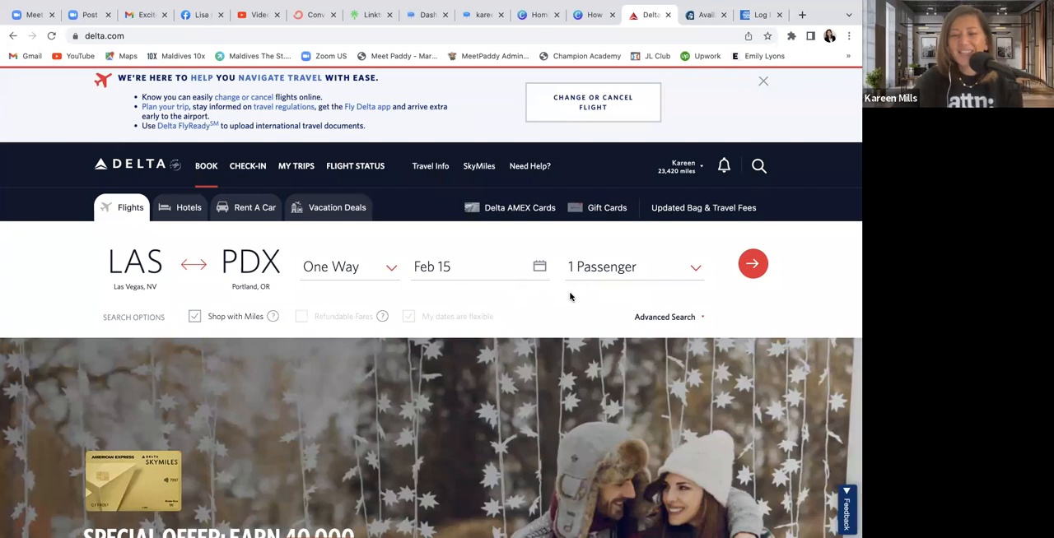
mouse_move(665, 173)
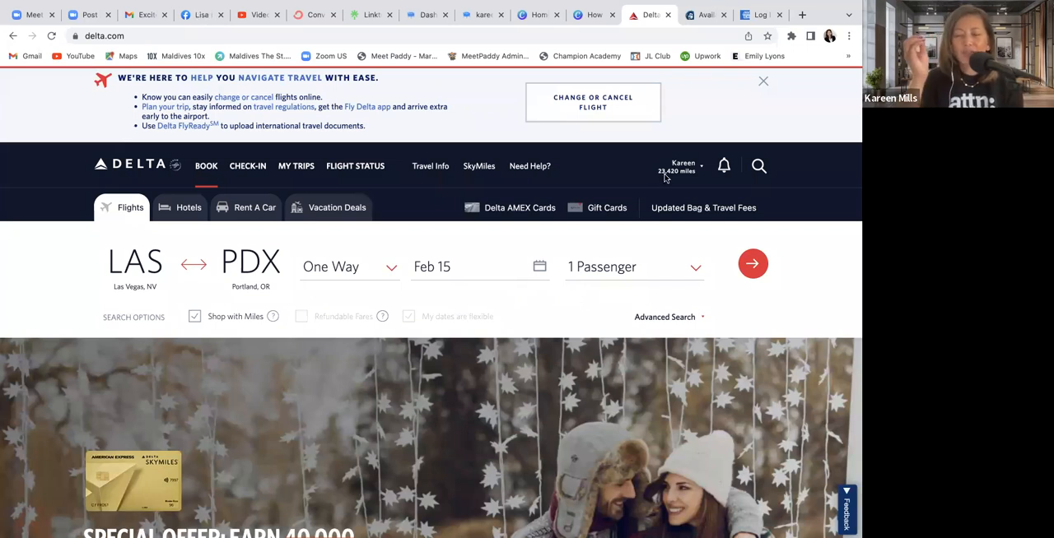
mouse_move(703, 208)
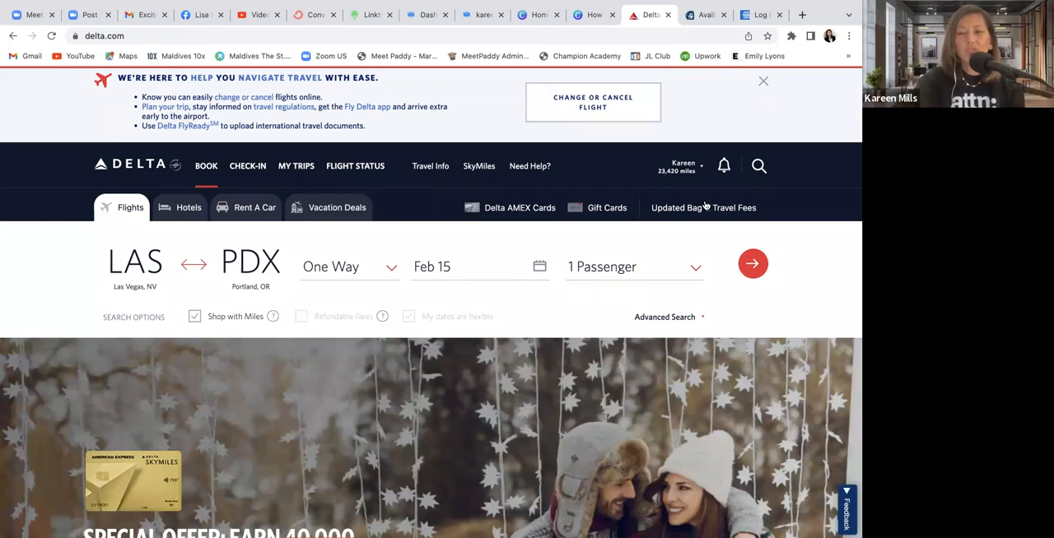
Run the LAS to PDX award search and pick the Feb 15 fare at 5,500 miles
click(753, 264)
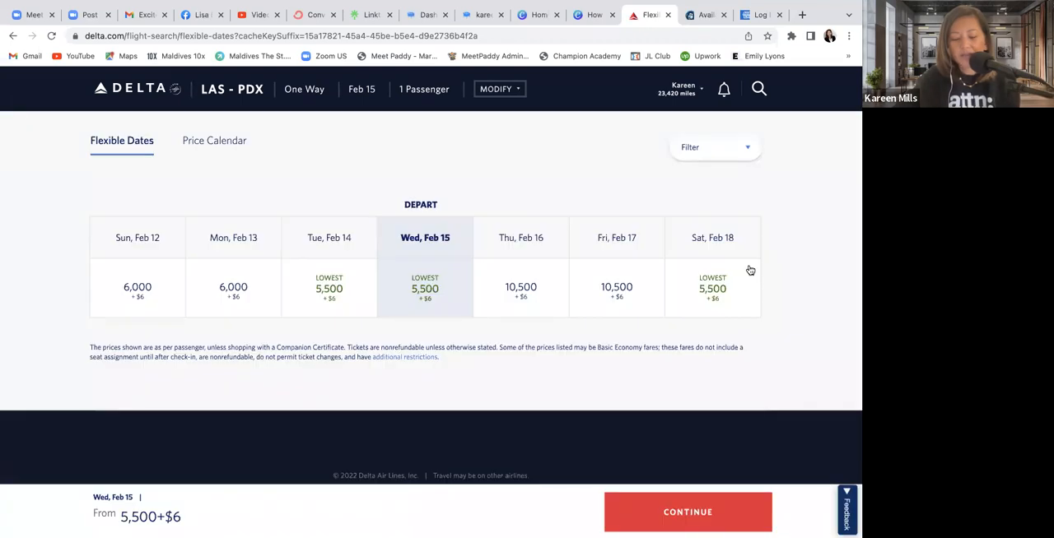
mouse_move(433, 289)
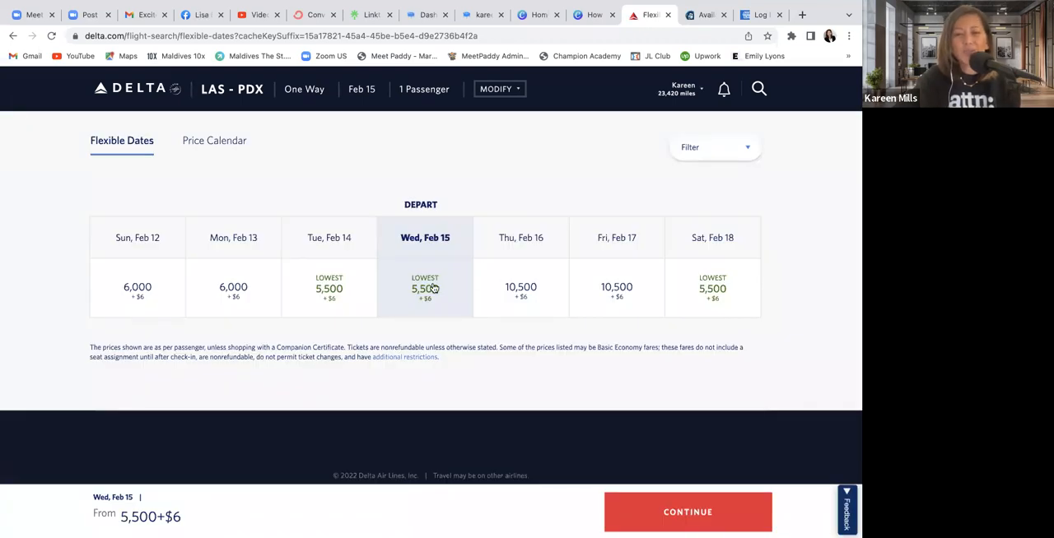
mouse_move(431, 312)
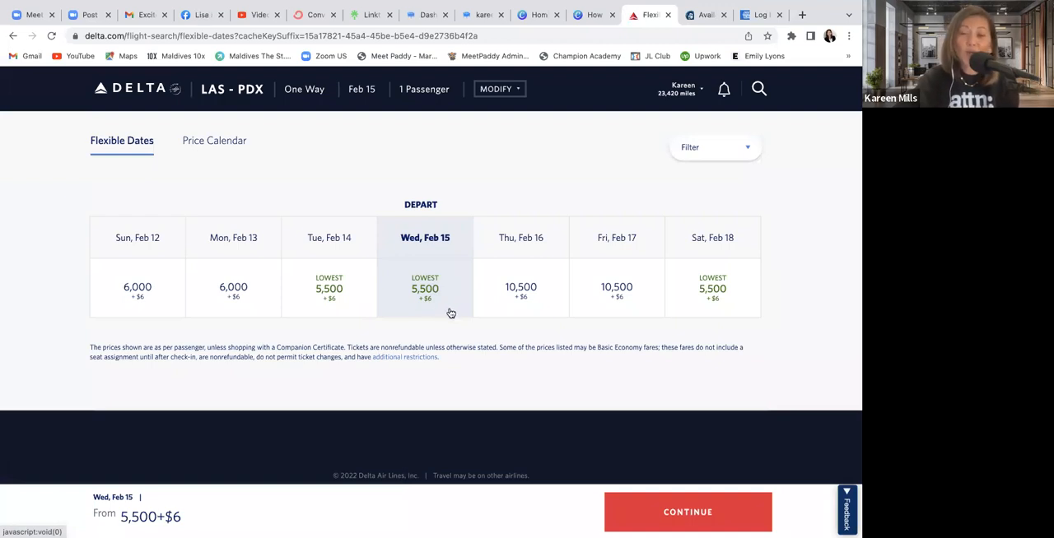
mouse_move(434, 299)
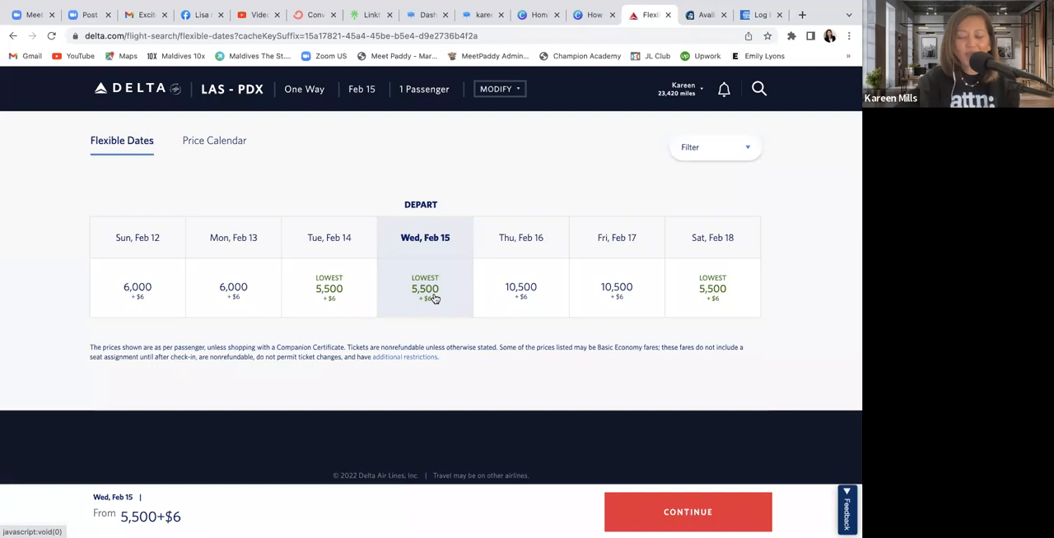
mouse_move(446, 306)
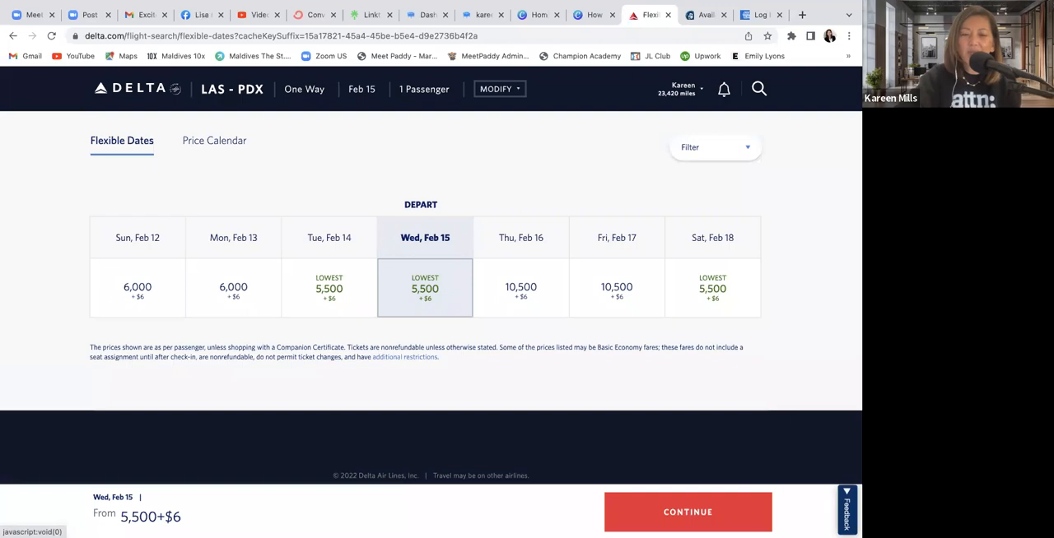
click(690, 511)
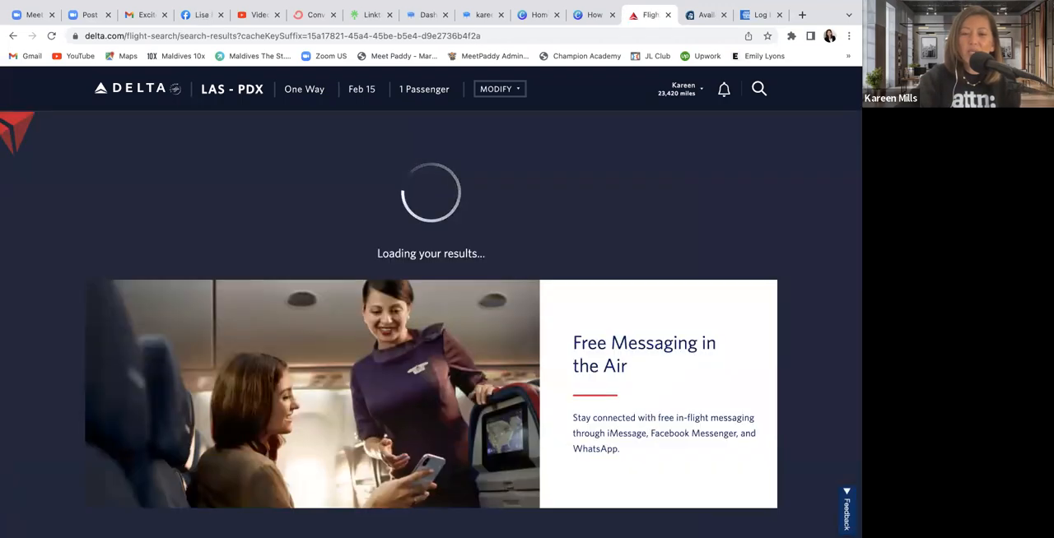
mouse_move(620, 323)
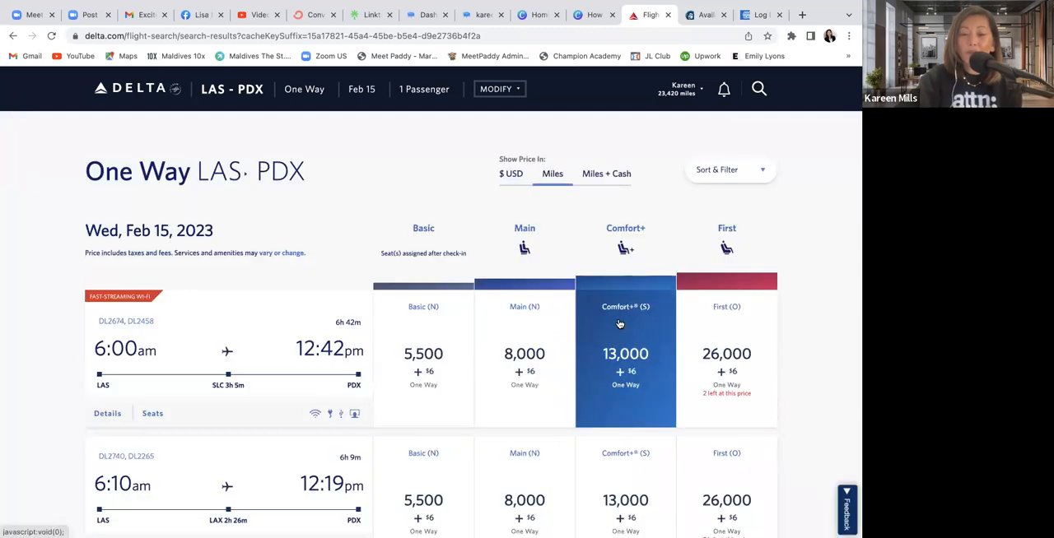
mouse_move(170, 370)
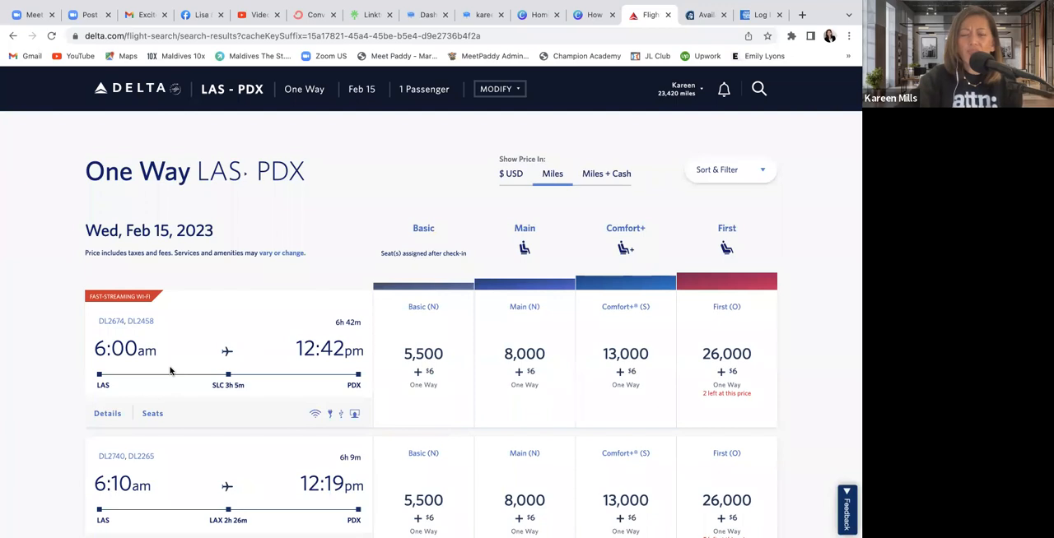
Scroll through Feb 15 LAS–PDX flights comparing Basic, Main, Comfort+ and First mile prices
scroll(down, 3)
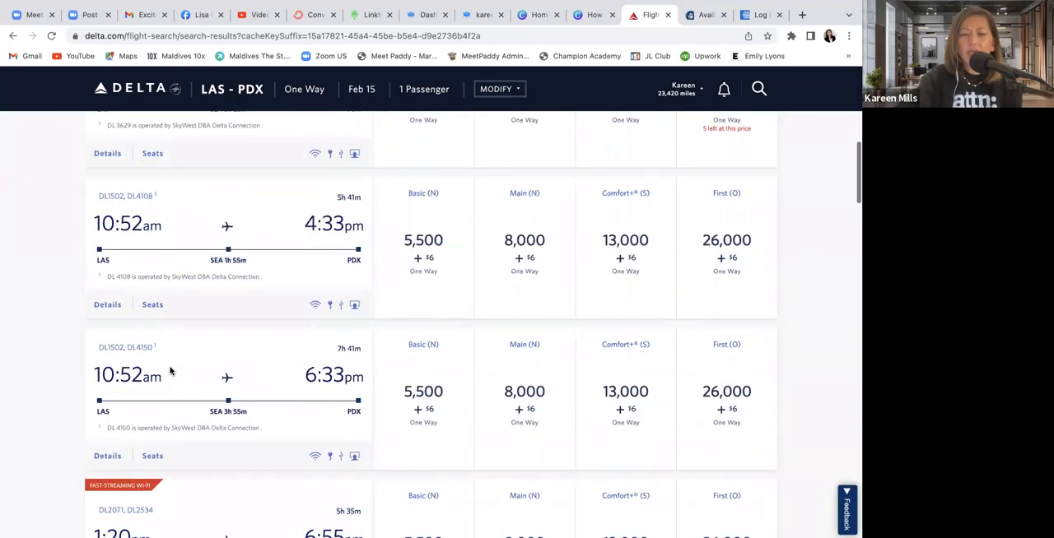
scroll(down, 3)
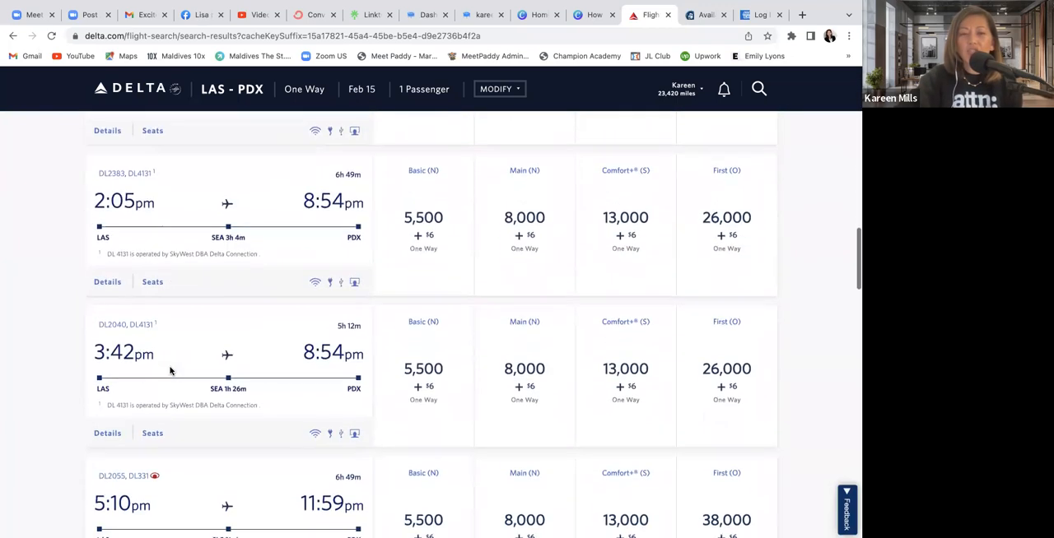
scroll(down, 3)
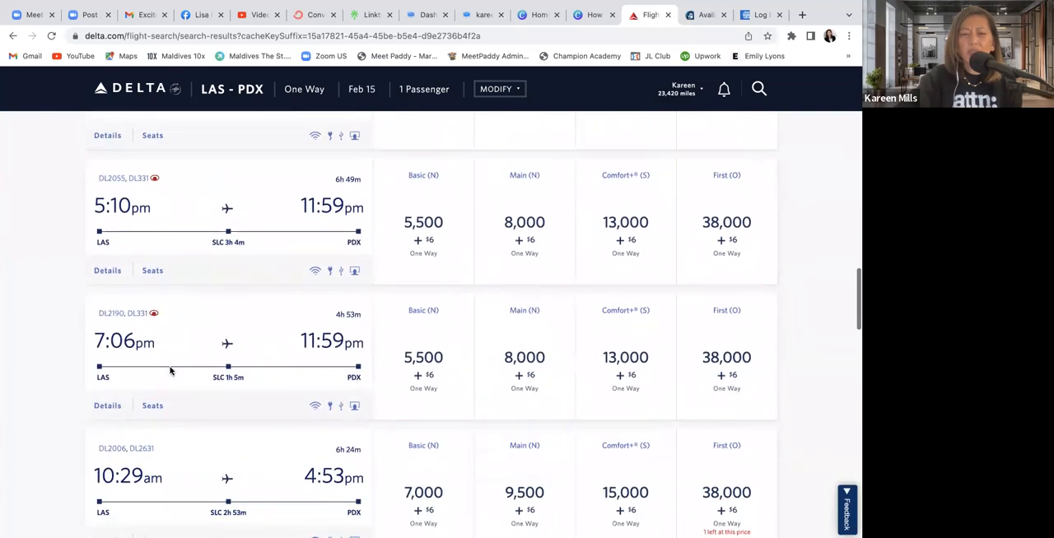
mouse_move(238, 217)
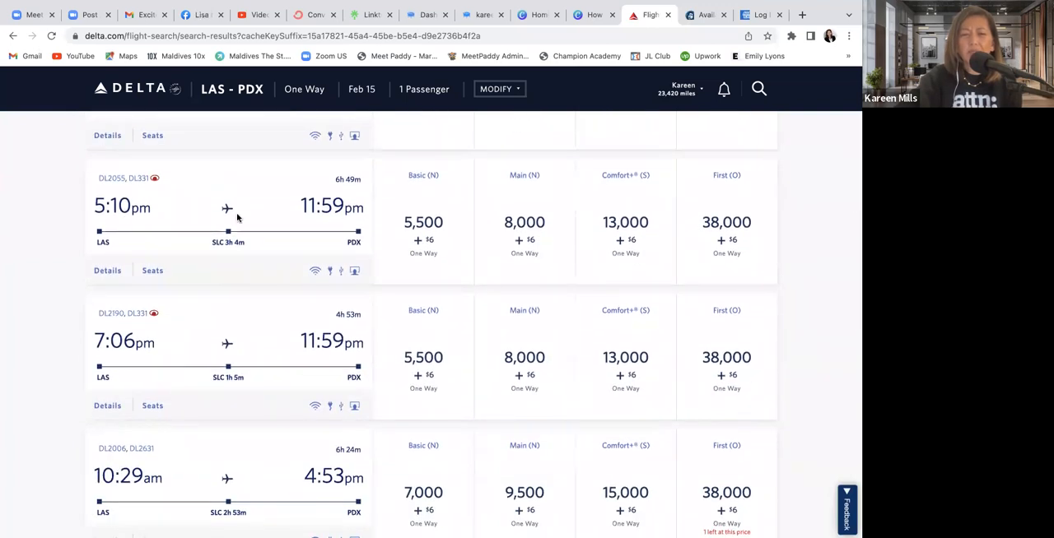
mouse_move(288, 338)
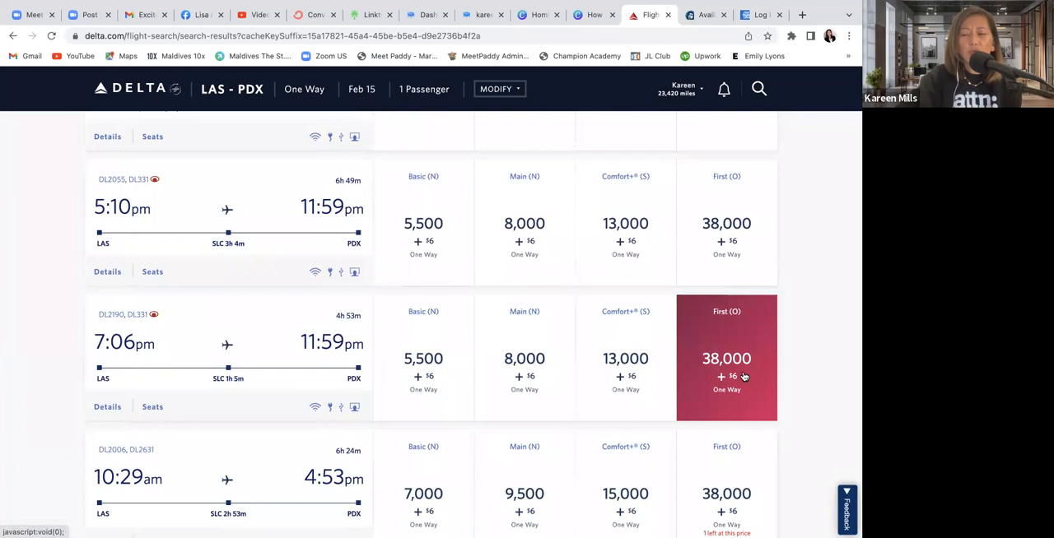
mouse_move(737, 372)
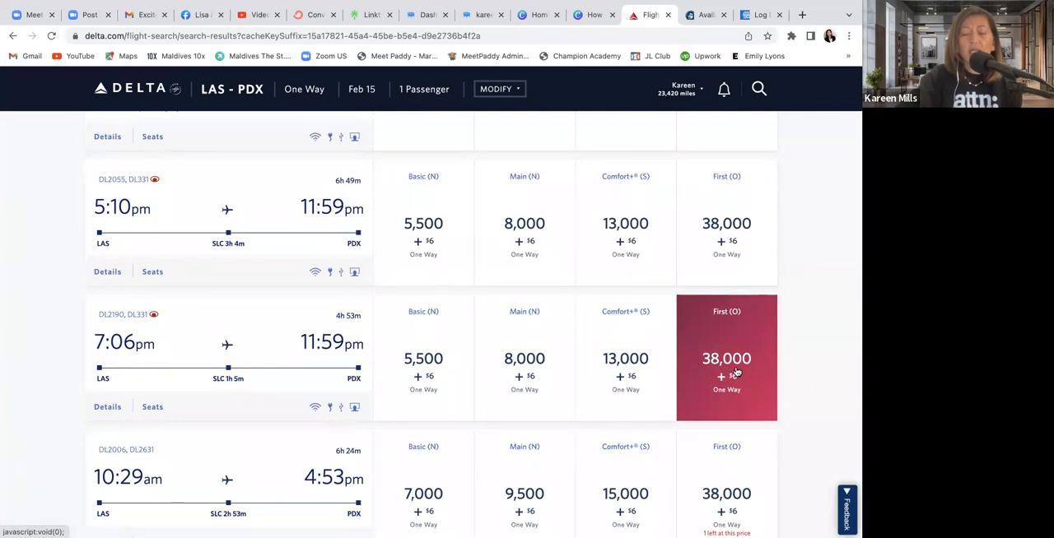
mouse_move(726, 360)
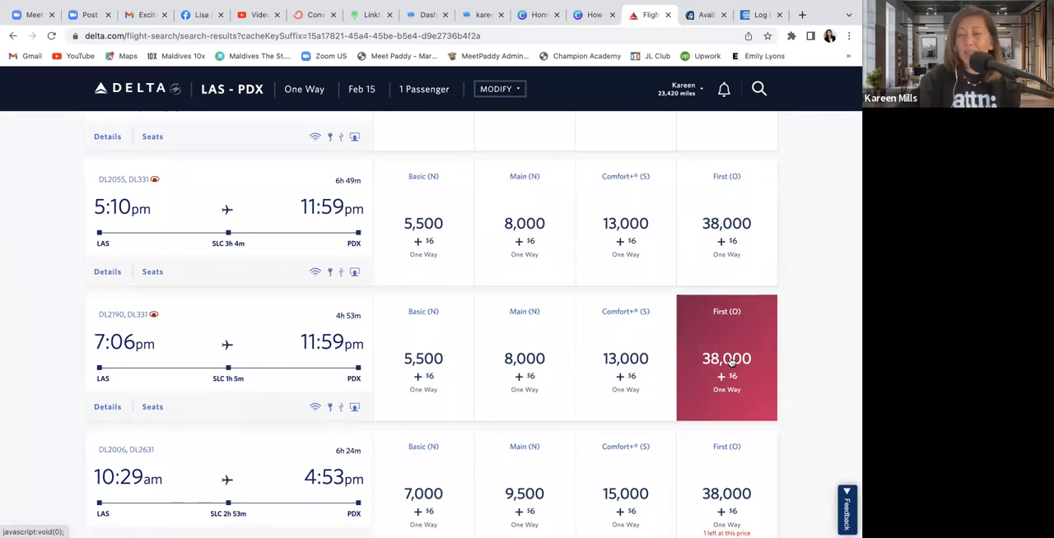
mouse_move(729, 385)
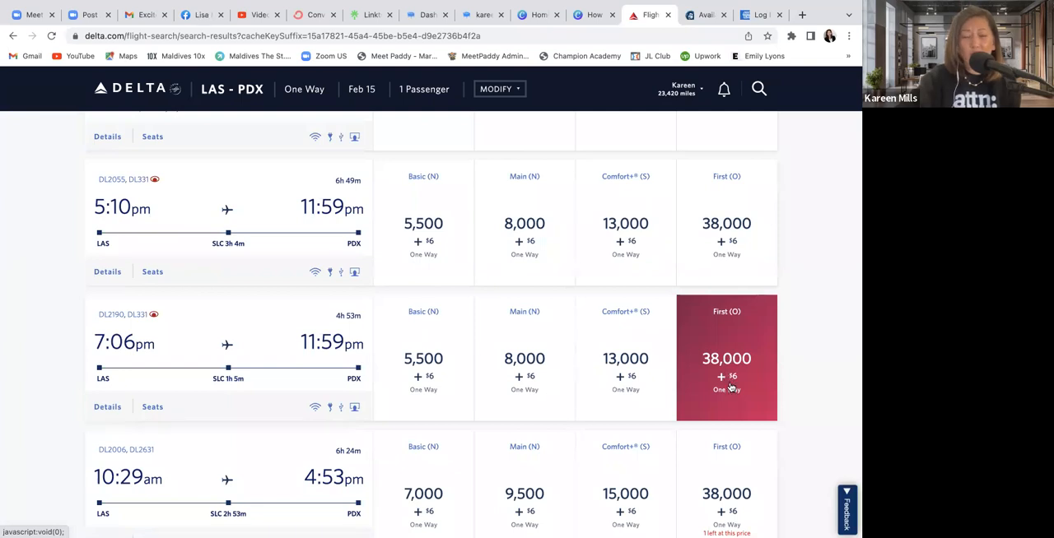
mouse_move(722, 378)
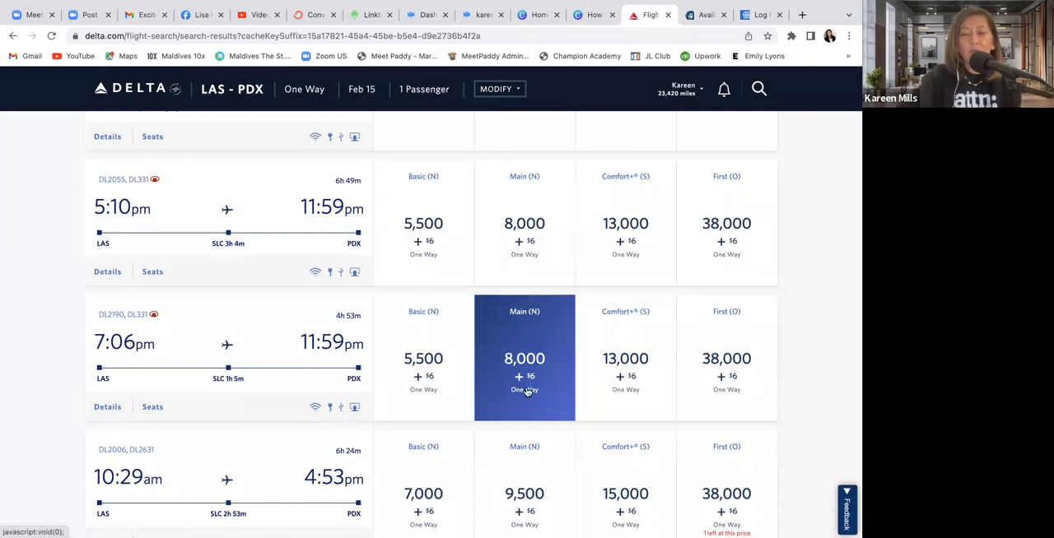
click(423, 359)
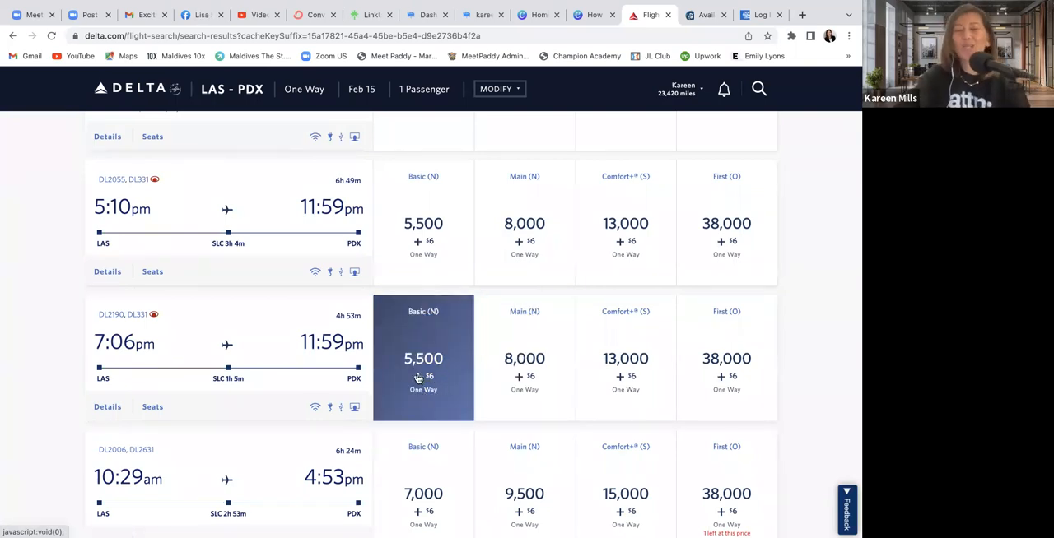
mouse_move(427, 393)
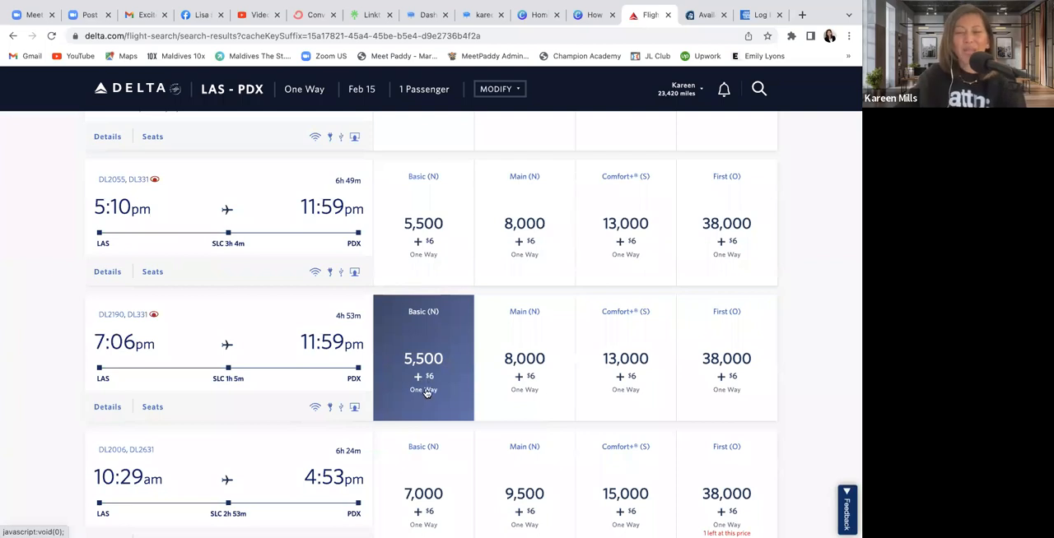
mouse_move(426, 375)
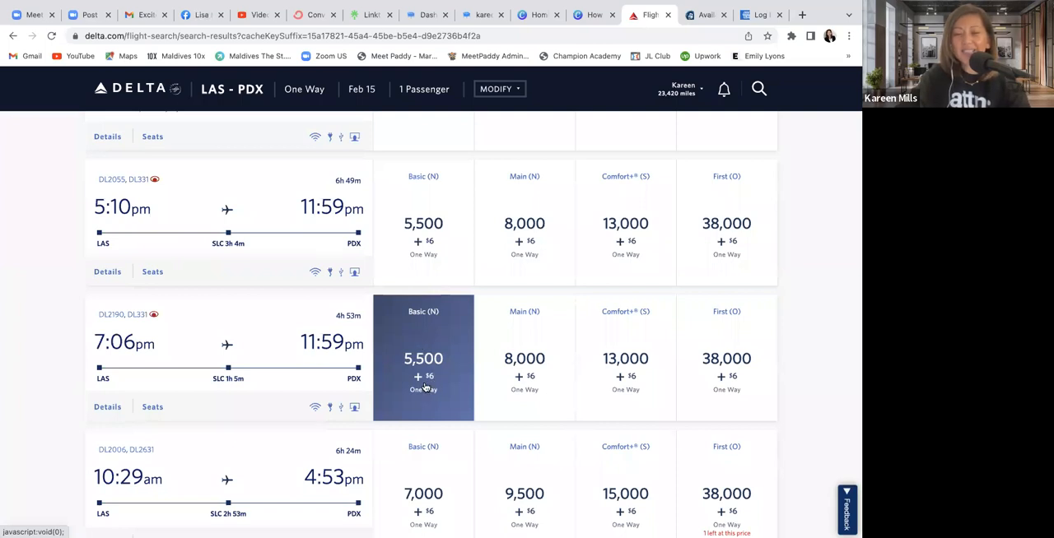
mouse_move(455, 362)
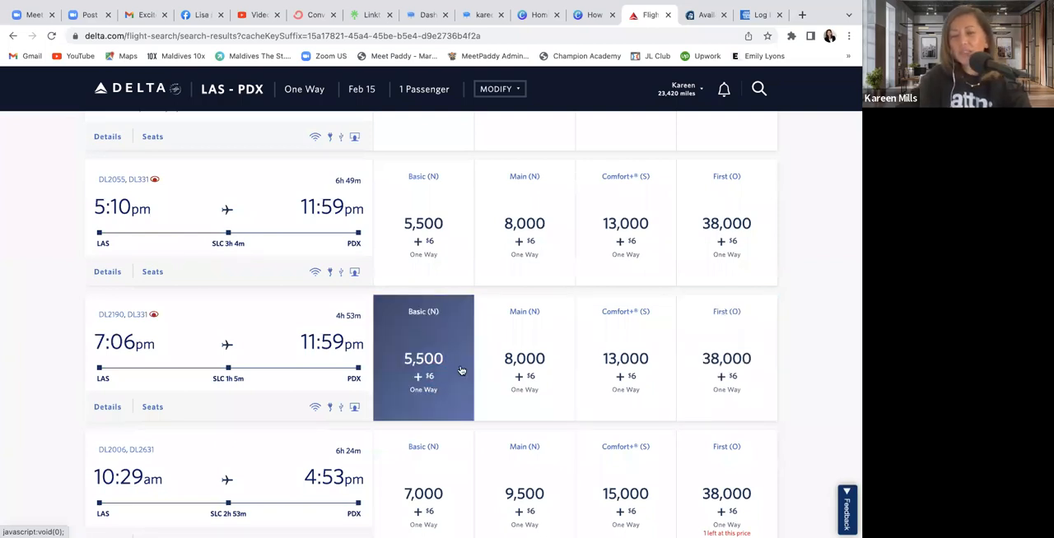
mouse_move(688, 349)
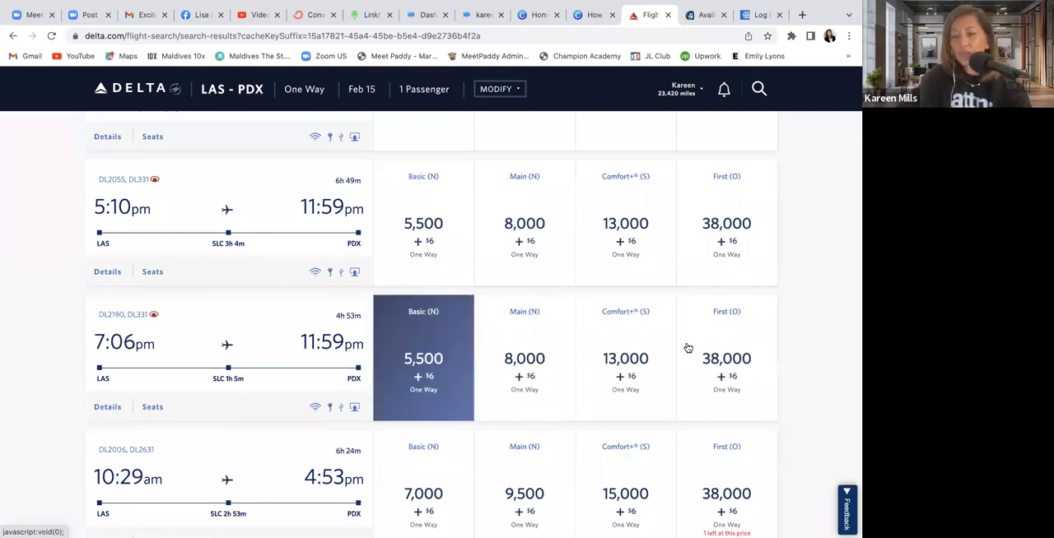
click(524, 358)
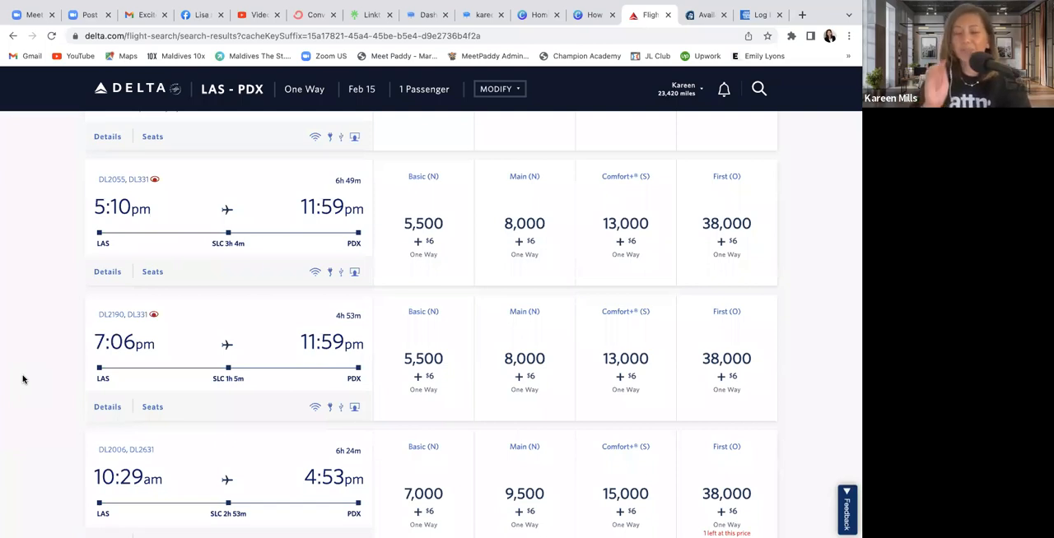
click(422, 358)
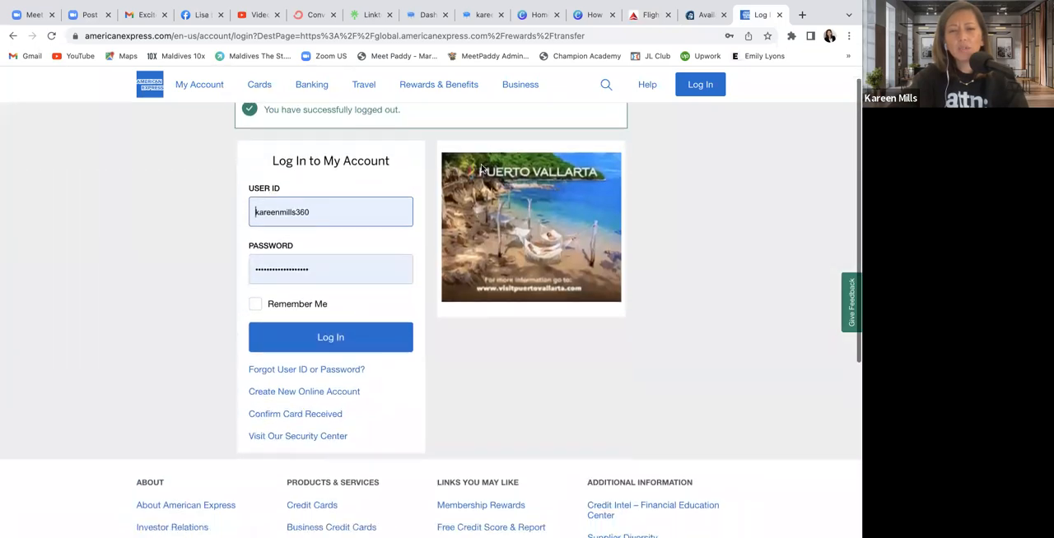
Return to the Alaska nonstop PDX–LAS award results for Feb 14
click(704, 15)
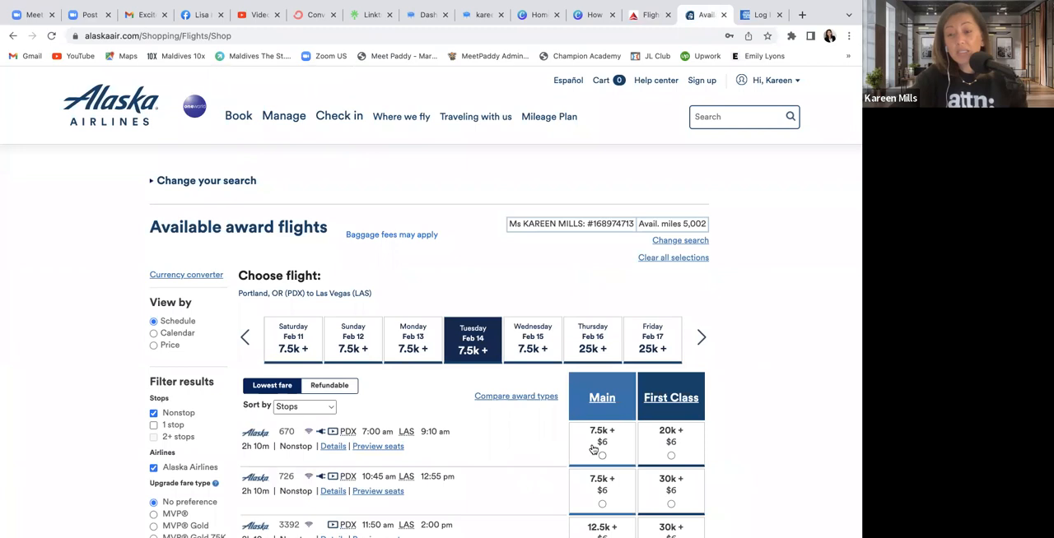
mouse_move(773, 410)
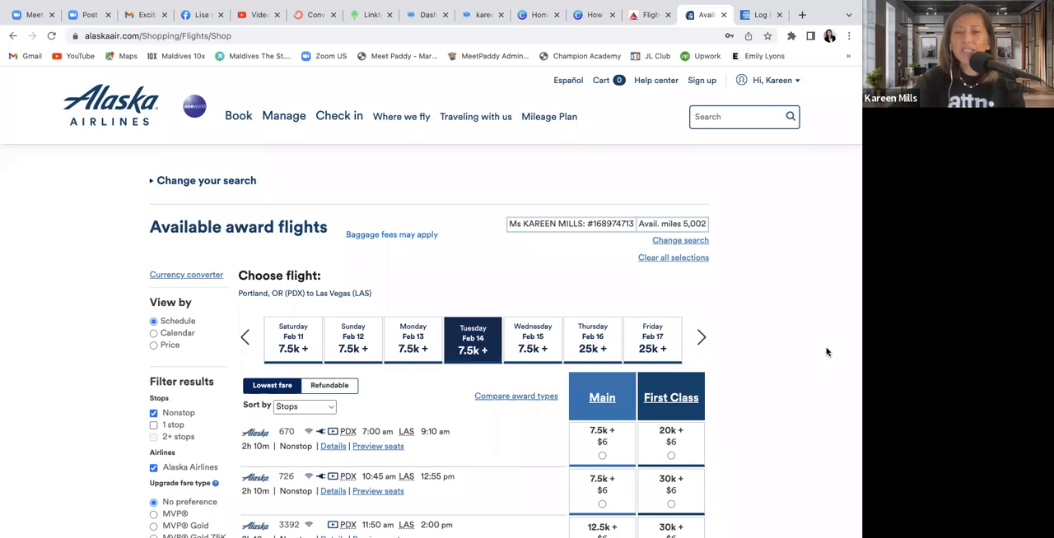
mouse_move(818, 348)
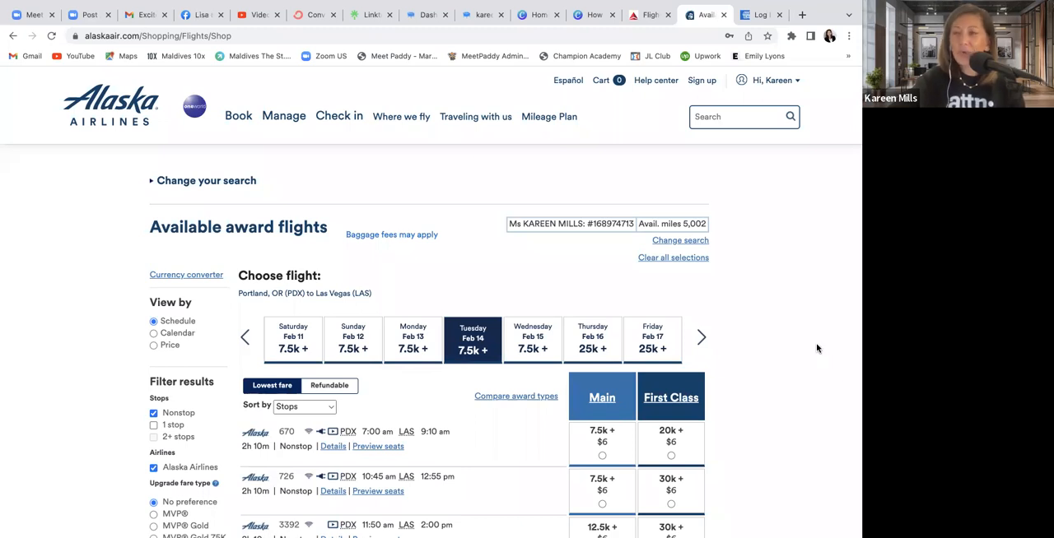